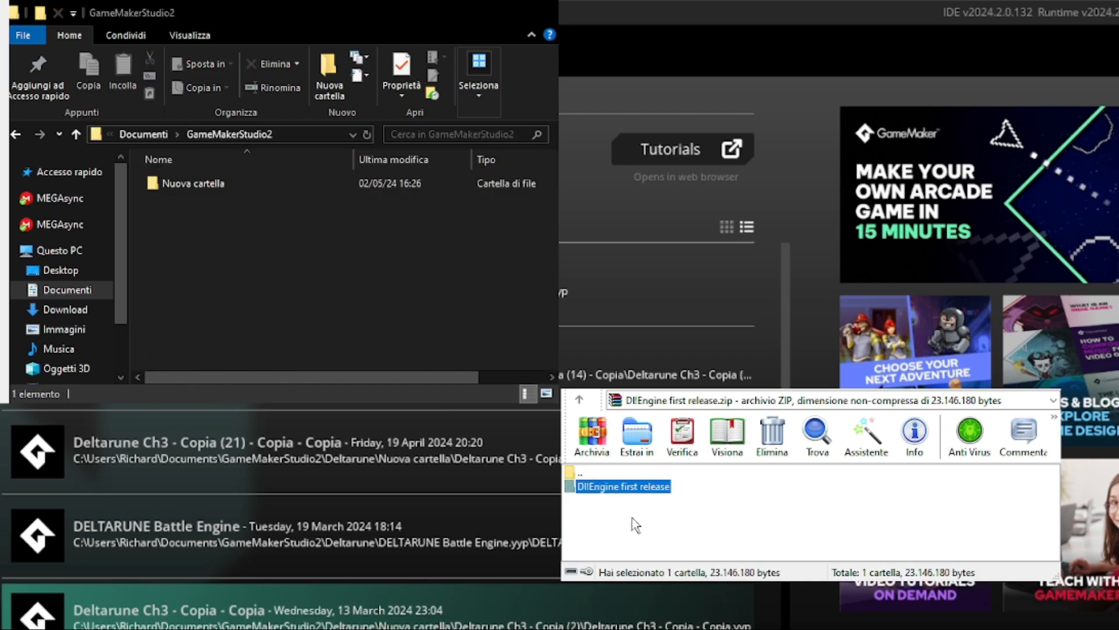
# Extract the Dl!Engine release archive into Documents\GameMakerStudio2
pyautogui.click(635, 436)
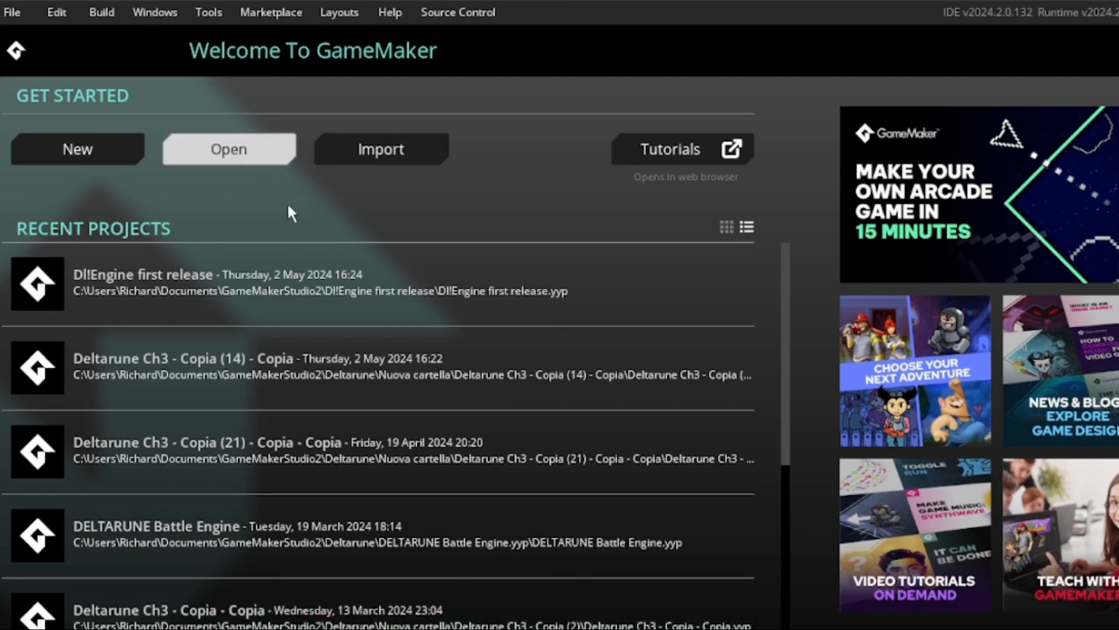
# Browse to and open the Dl!Engine first release project
pyautogui.click(229, 149)
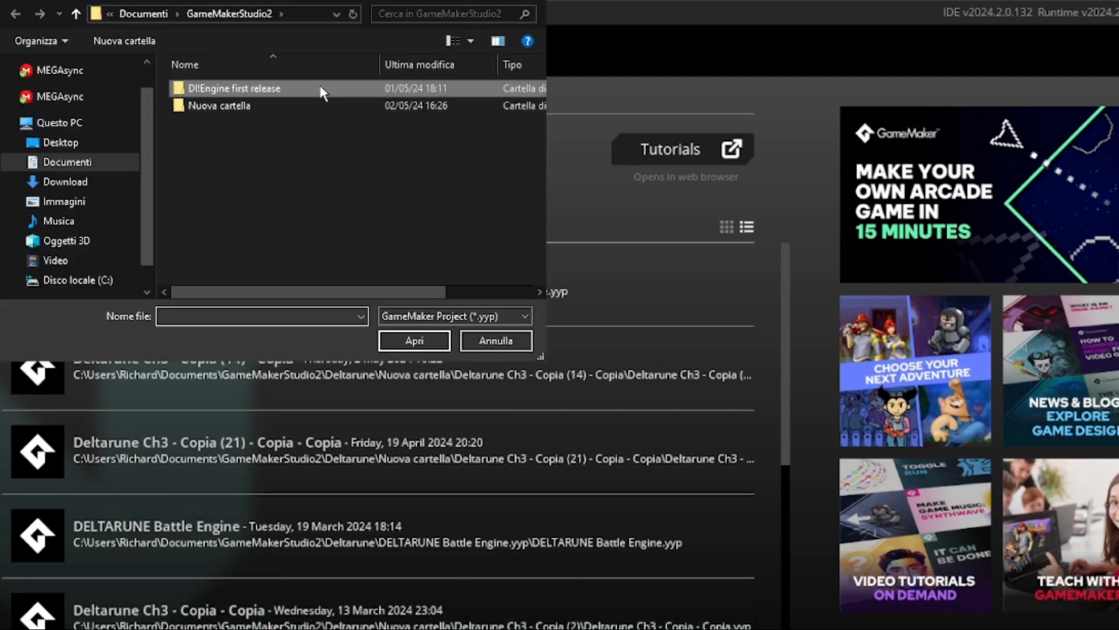
pyautogui.doubleClick(234, 88)
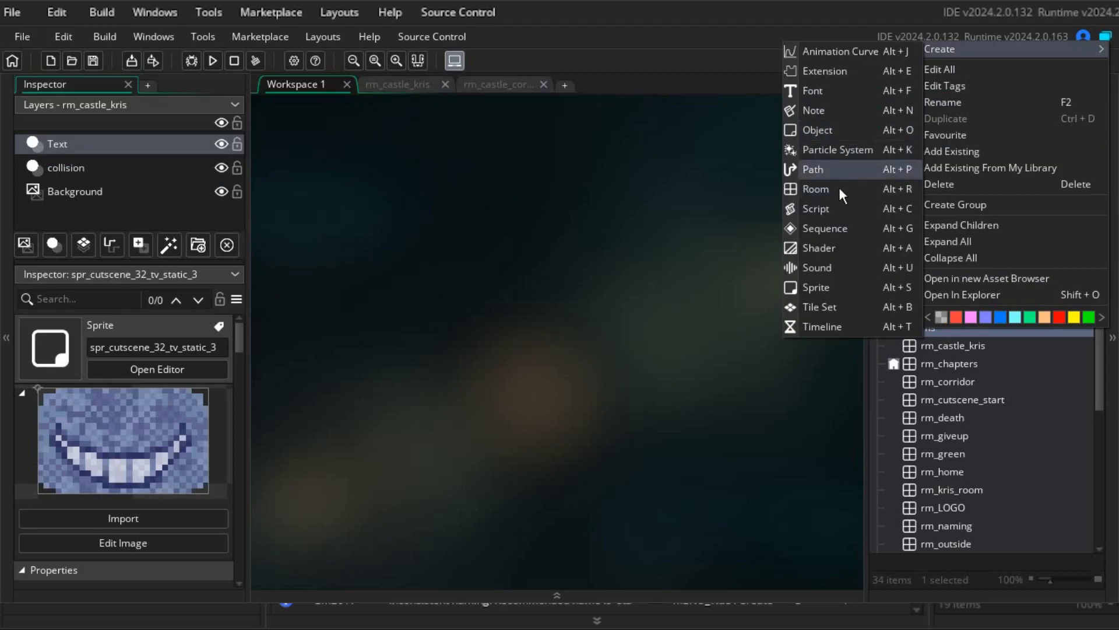
# Create a new room, Room15, and give its Background layer the bg_dw_kris image
pyautogui.click(815, 188)
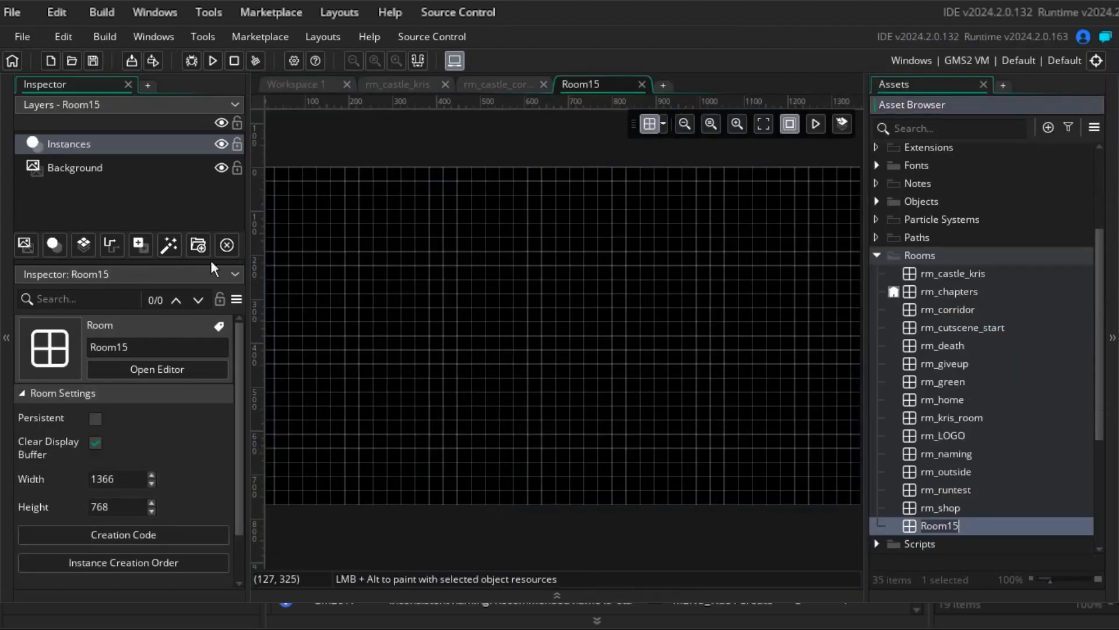
pyautogui.click(75, 167)
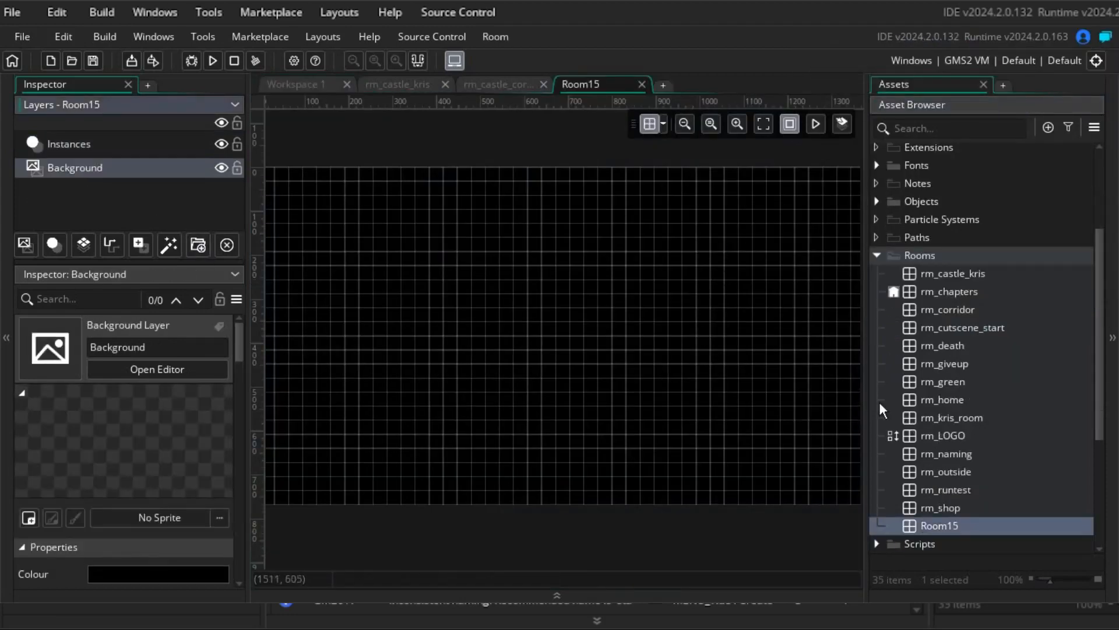
pyautogui.scroll(-3)
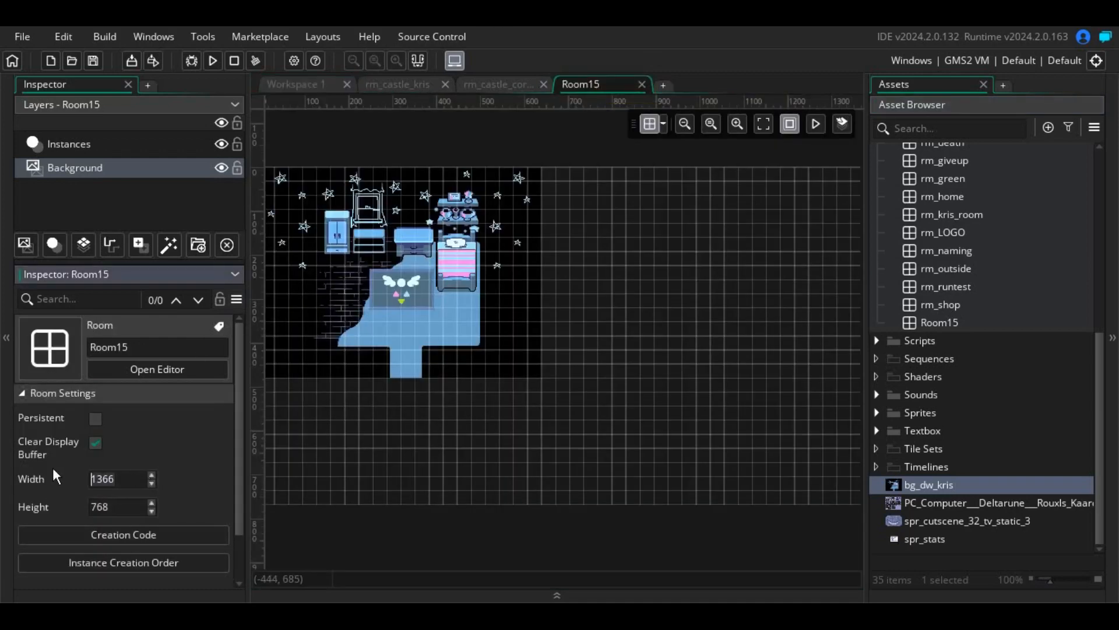
# Set the room size to width 640 and height 480, opened as rm_castle_kris
pyautogui.write('640')
pyautogui.click(121, 506)
pyautogui.write('7')
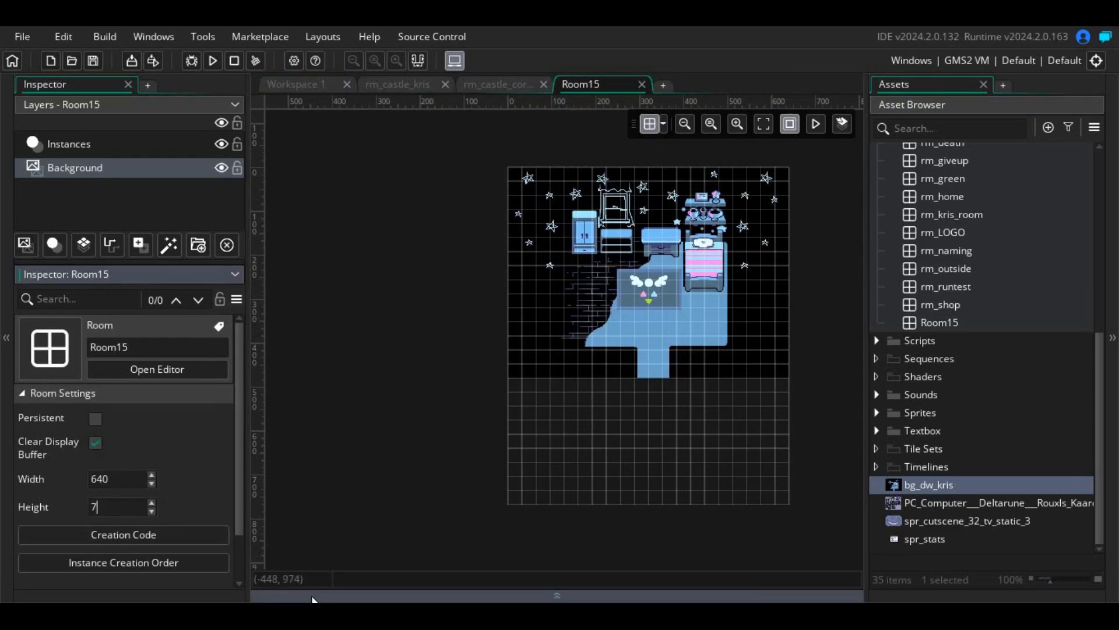
pyautogui.write('48')
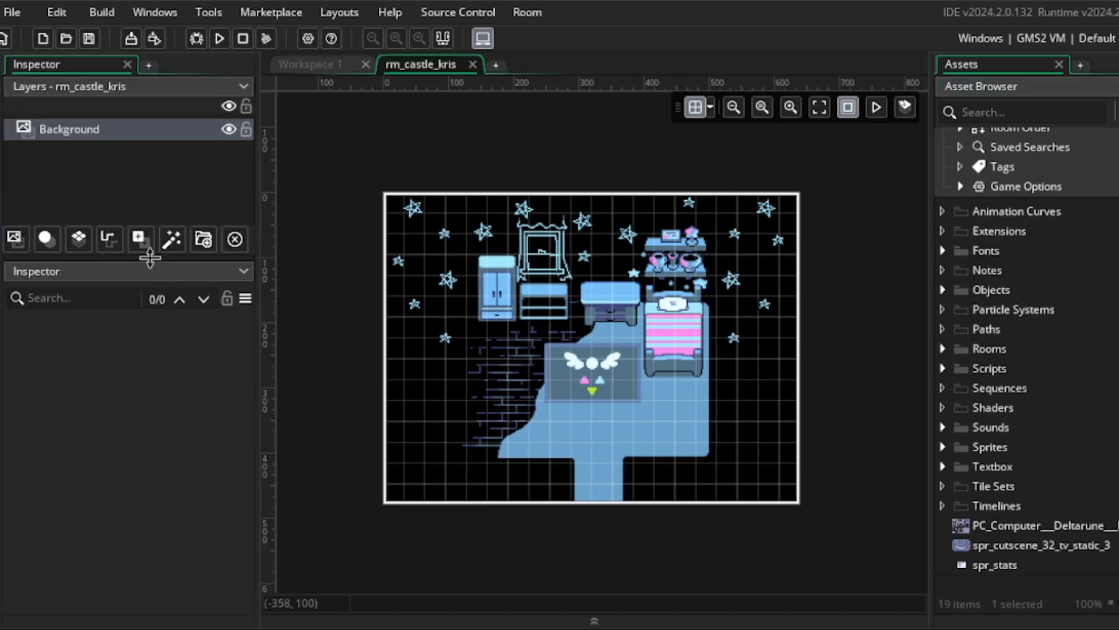
# Add a new instance layer to rm_castle_kris named collision
pyautogui.click(47, 239)
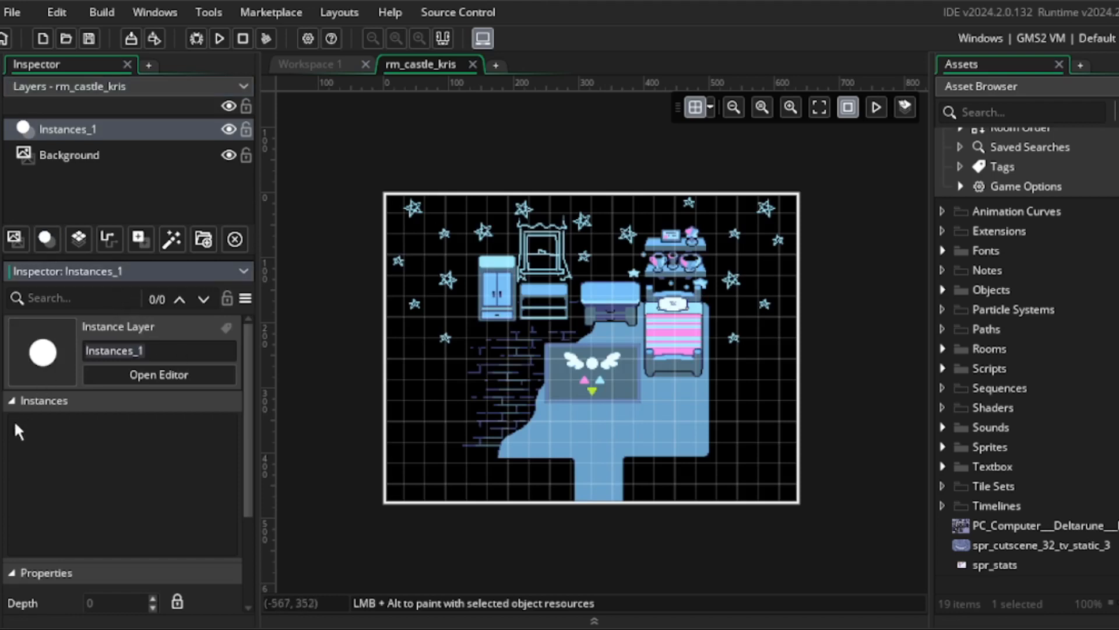
pyautogui.write('collision')
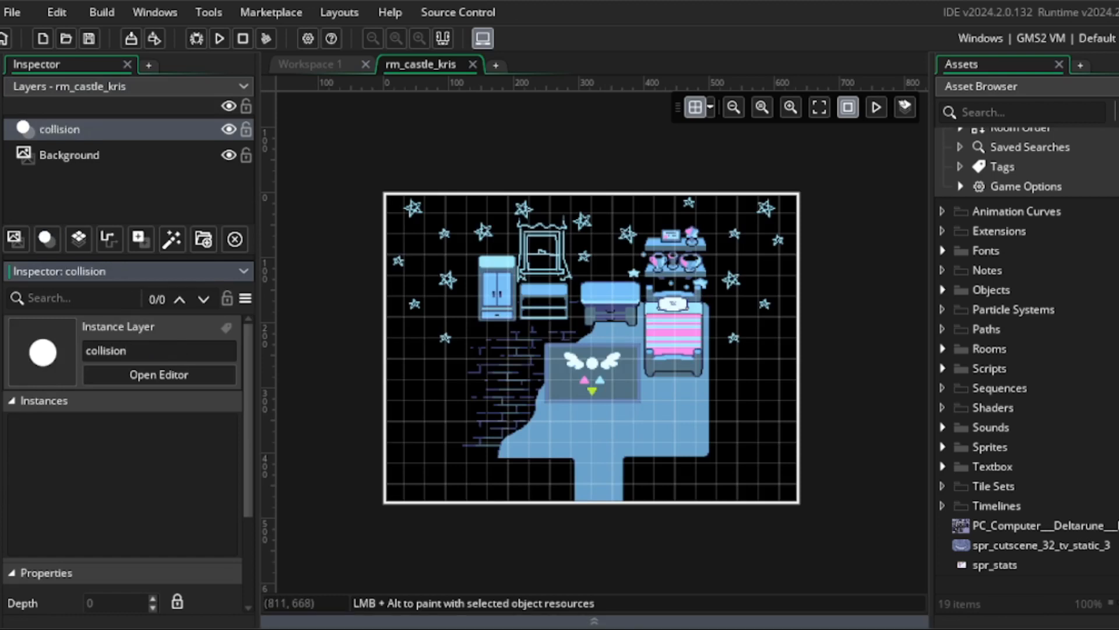
# Paint oWall instances from Objects > COLLISION over the bedroom walls and furniture
pyautogui.click(944, 290)
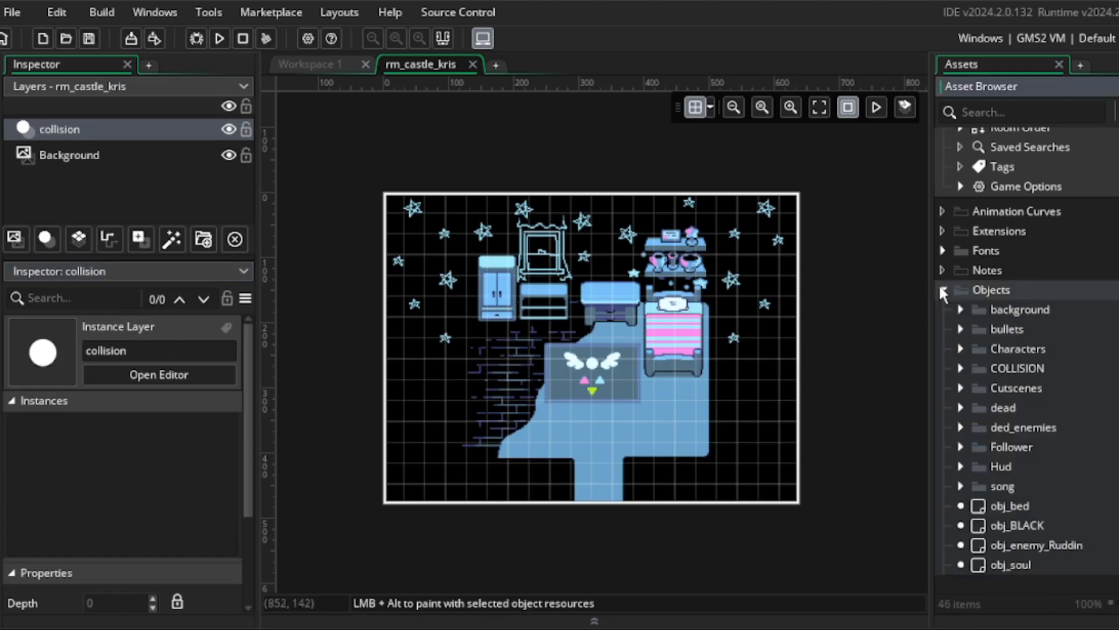
pyautogui.click(960, 367)
pyautogui.write('T')
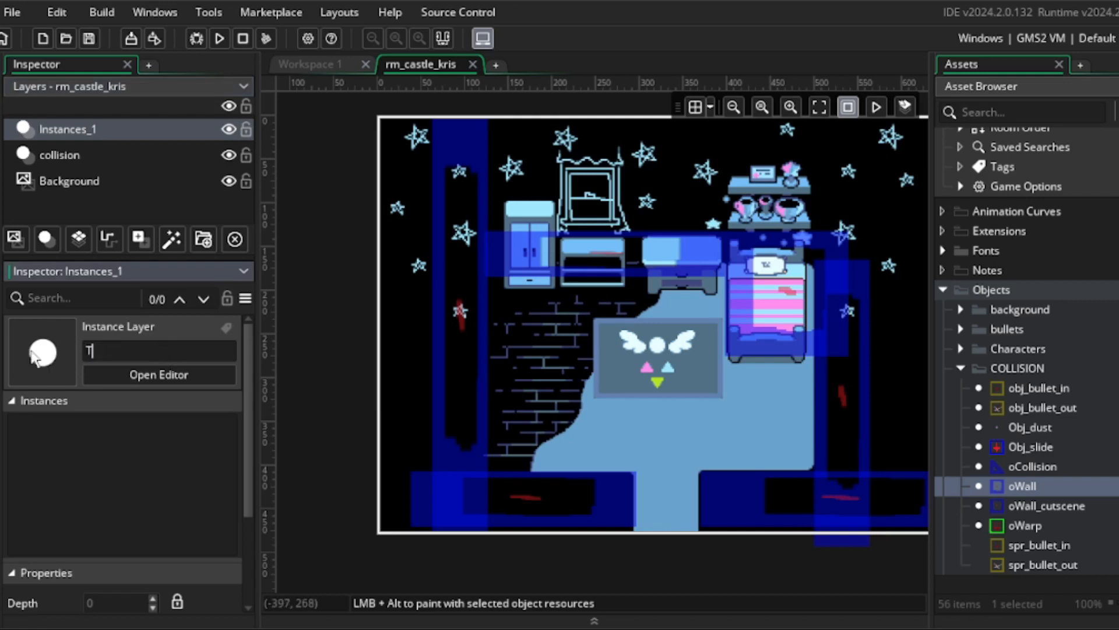
# Name the second layer Text and place an oTextboxOpener_dark instance stretched over the closet
pyautogui.write('ext')
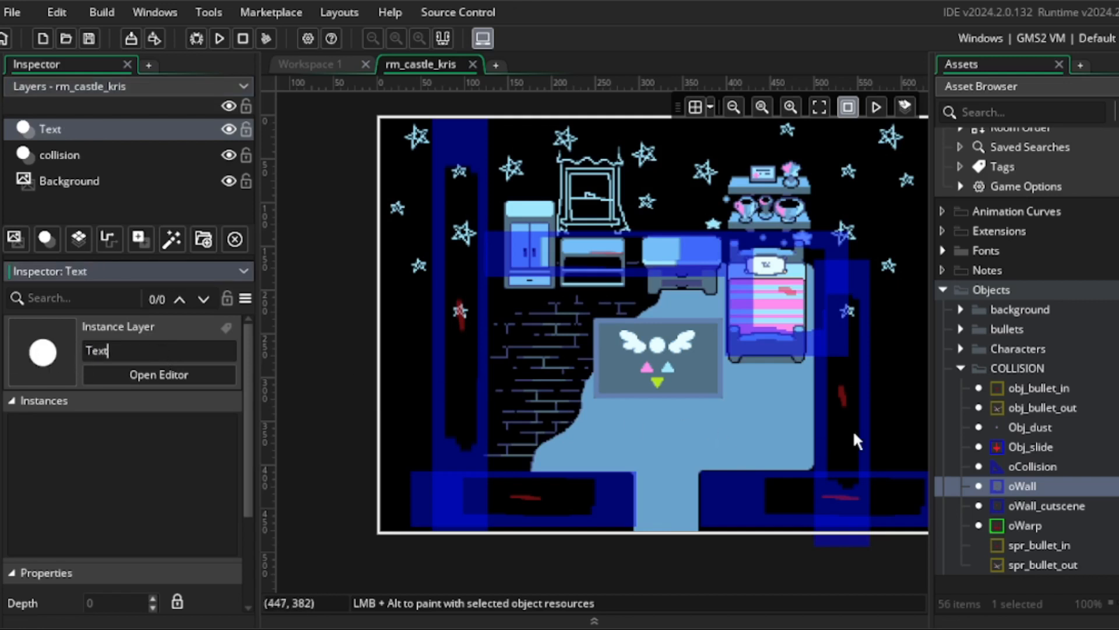
pyautogui.scroll(-3)
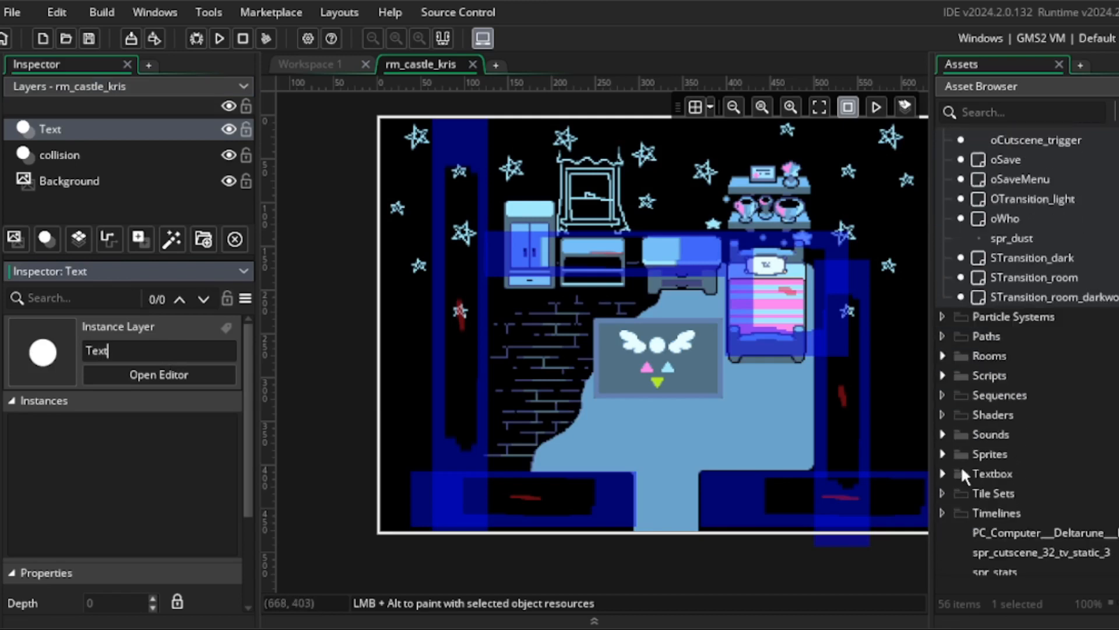
pyautogui.click(942, 473)
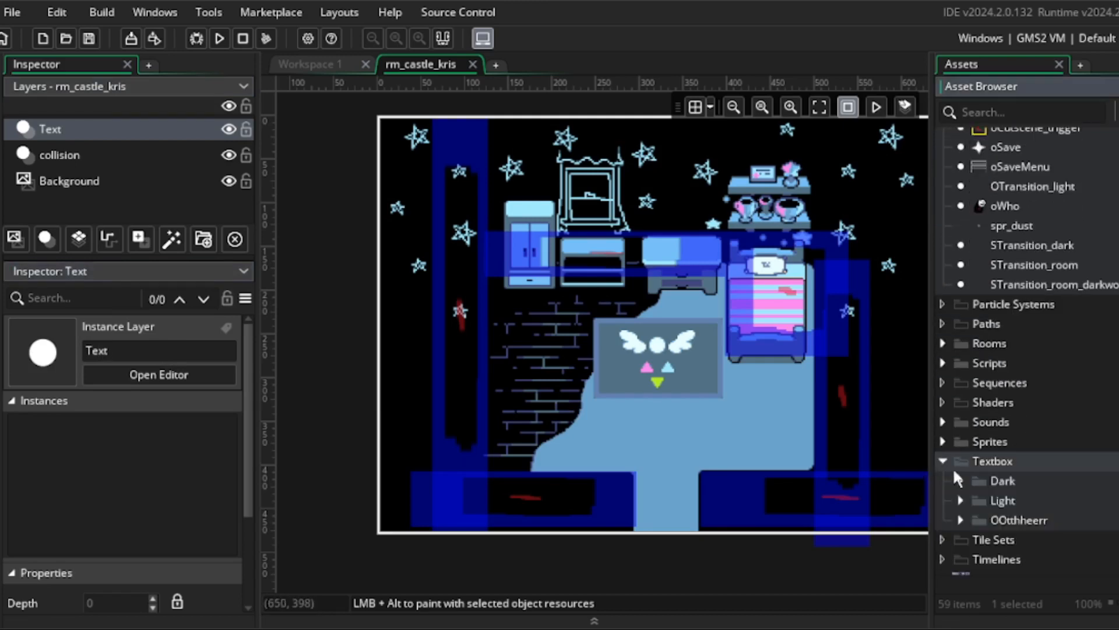
pyautogui.click(960, 480)
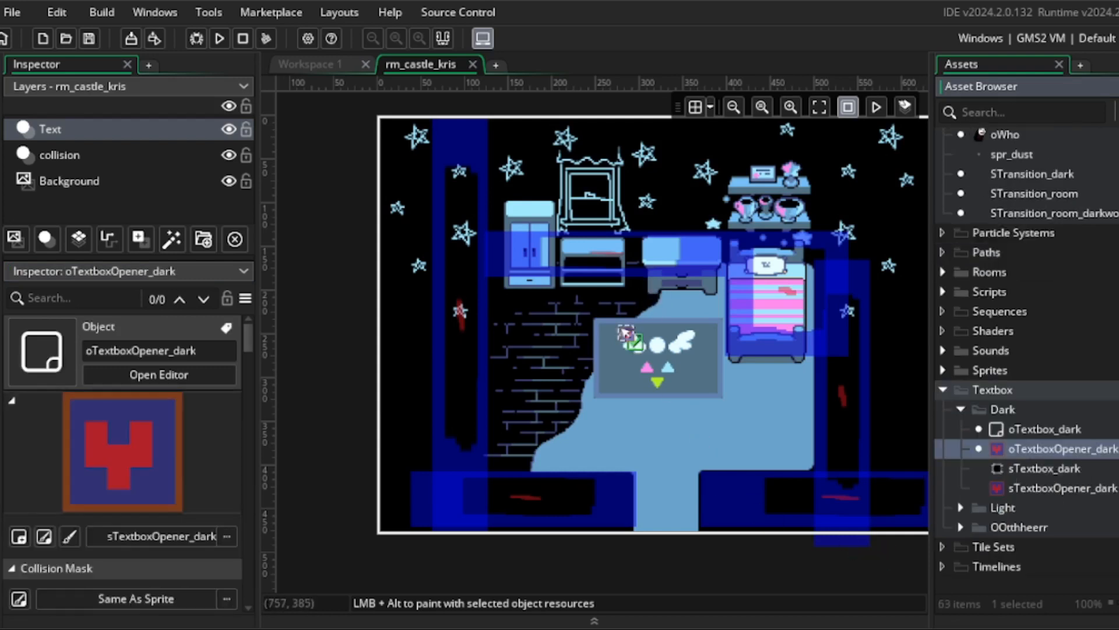
# Select the placed dialogue opener and bring up its instance properties
pyautogui.click(636, 360)
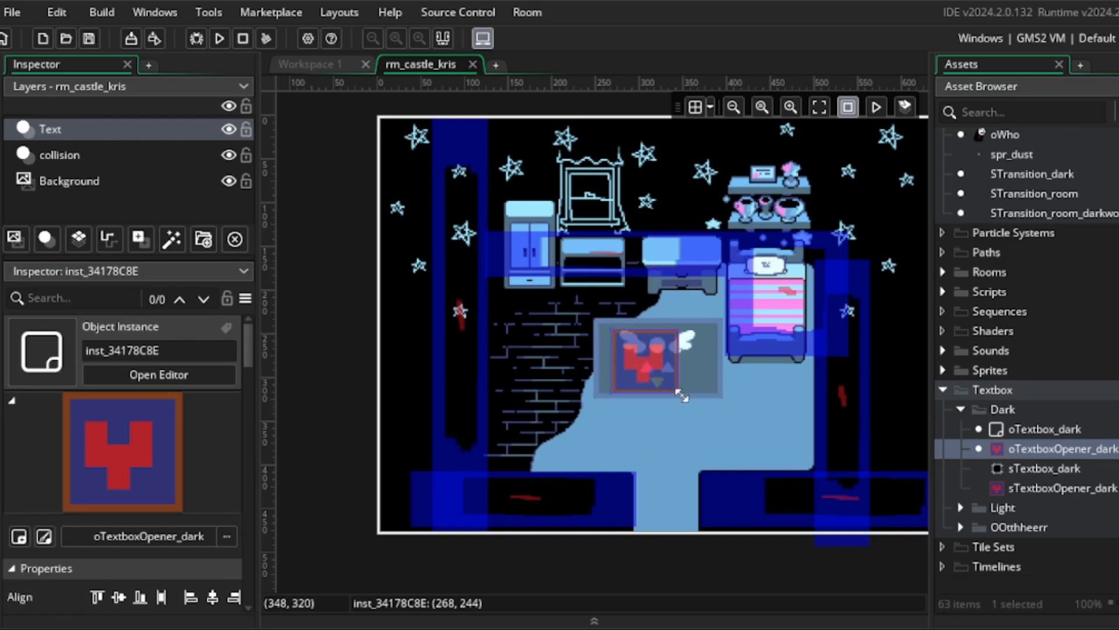
pyautogui.doubleClick(642, 361)
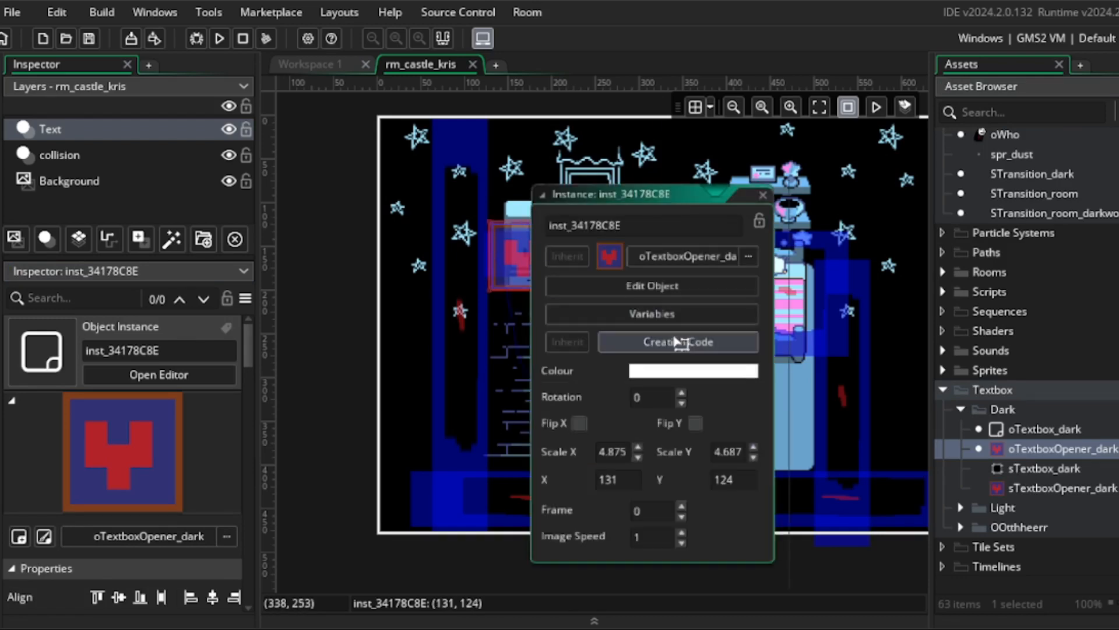
# Write creation code text[0] = "That is the closet" and text[1] = "It's empty"
pyautogui.click(677, 343)
pyautogui.write('text[0] = "')
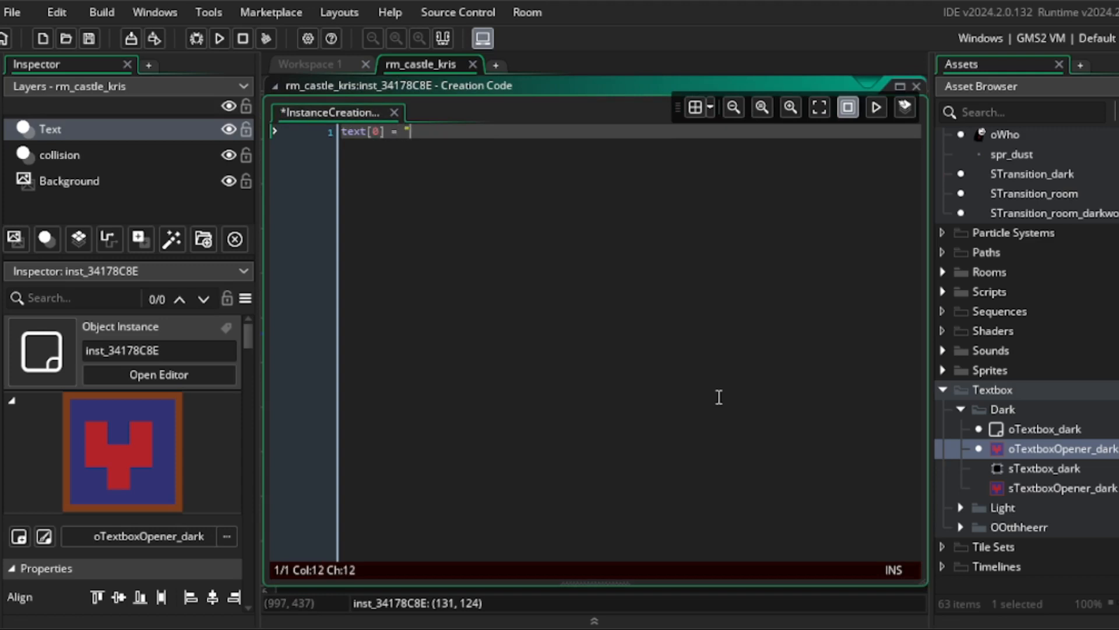
pyautogui.write('Th')
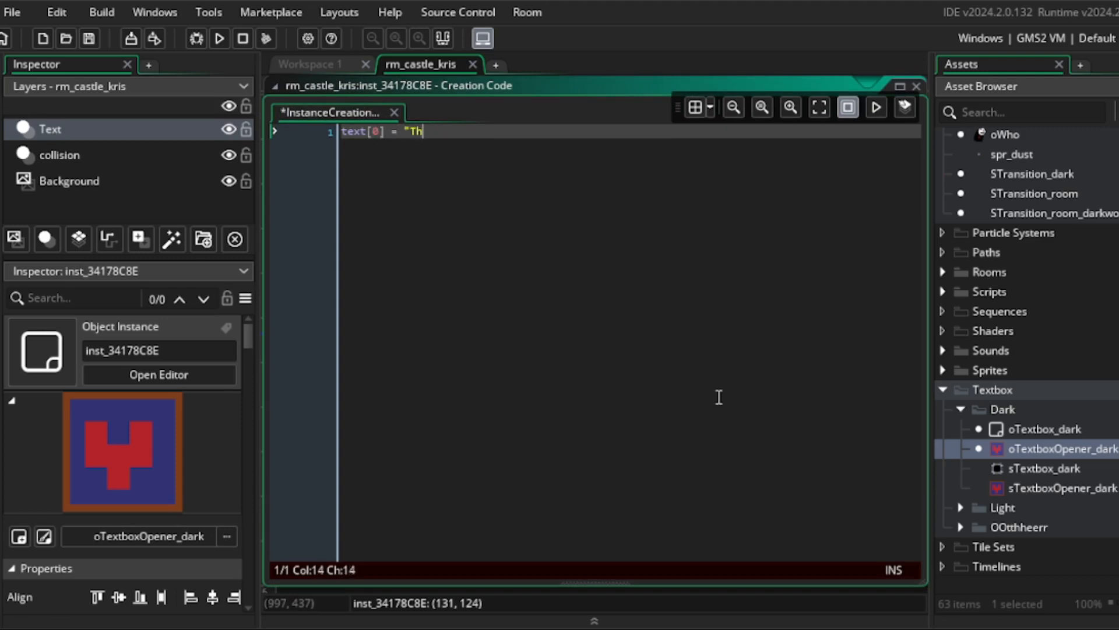
pyautogui.write('at is the closet"')
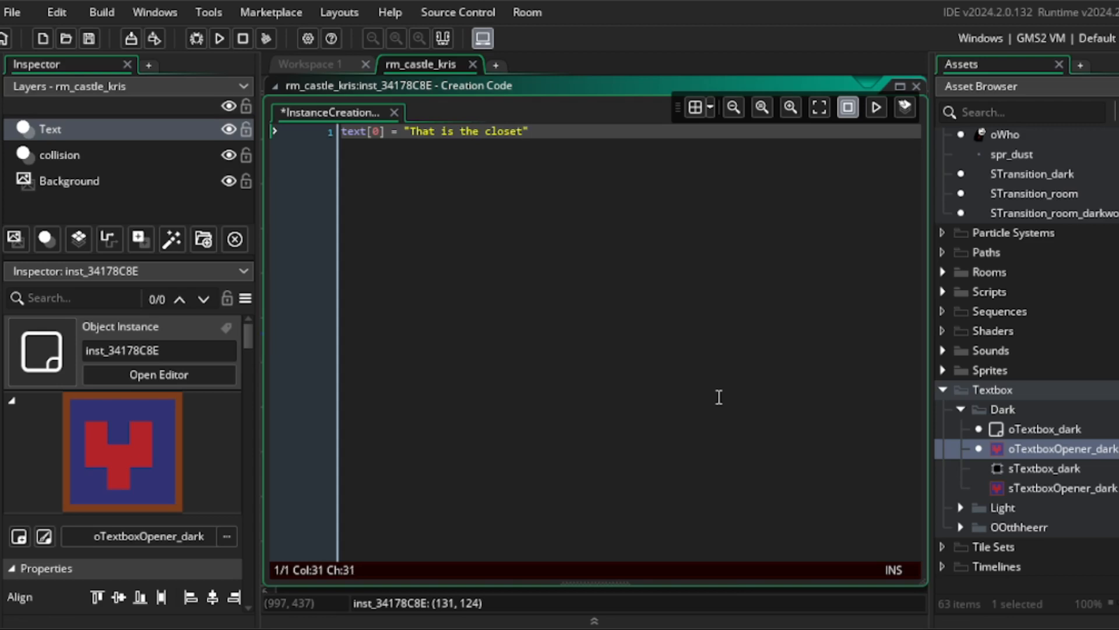
pyautogui.write('text[')
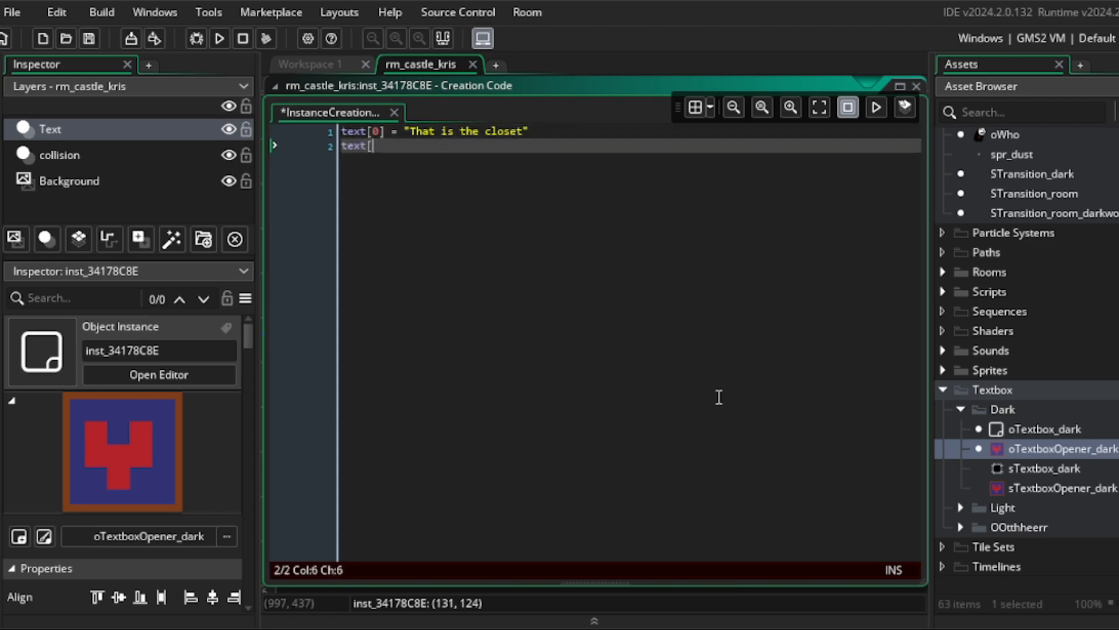
pyautogui.write('1] = "I')
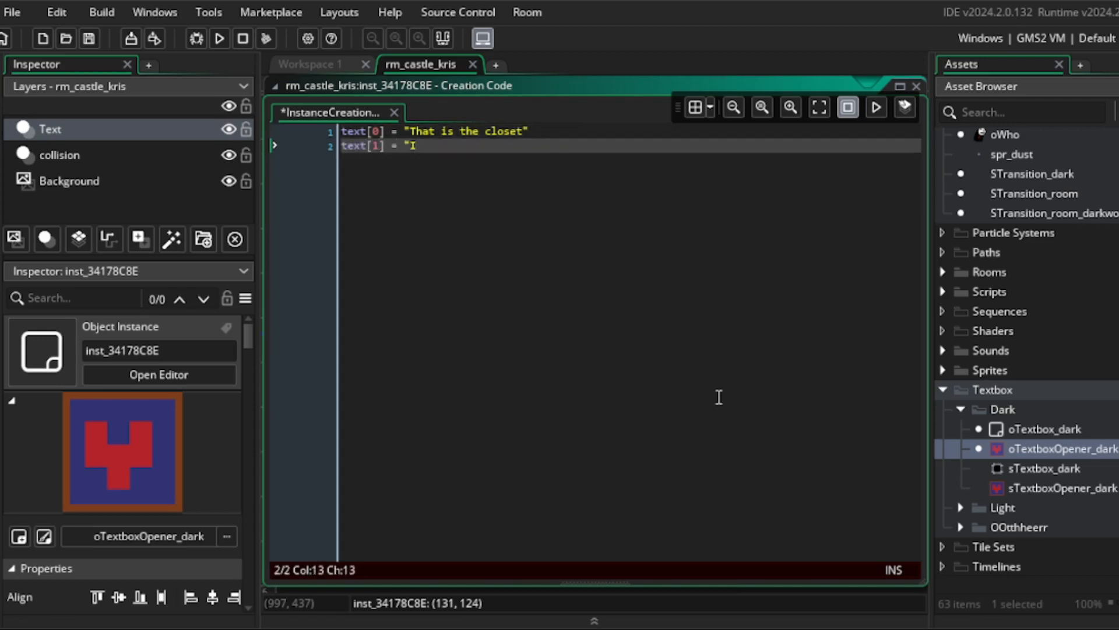
pyautogui.write('t\'s empty"')
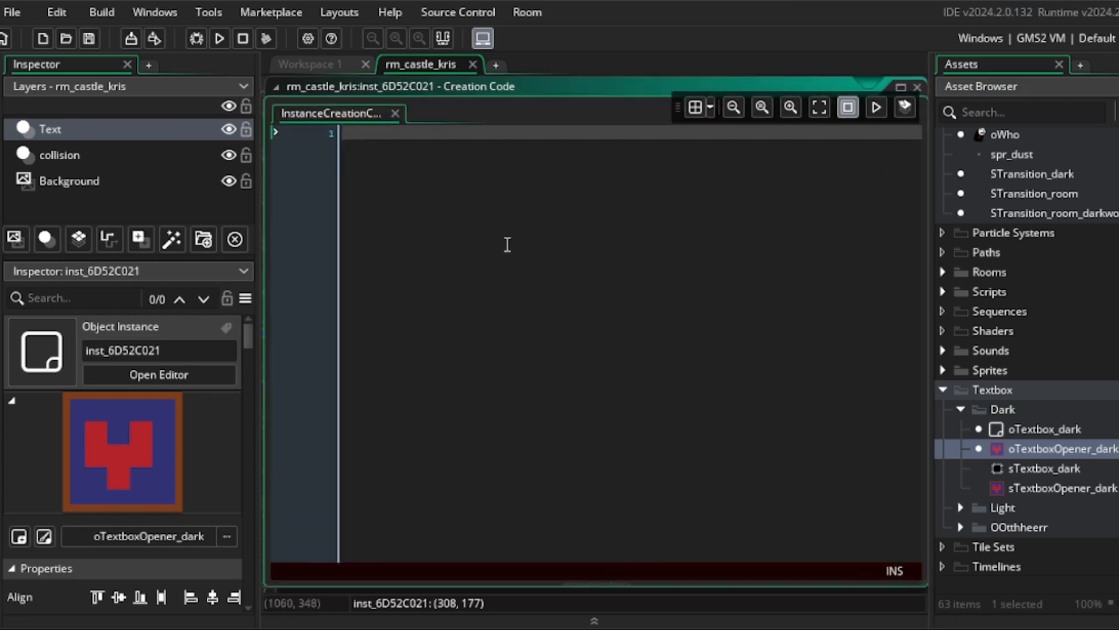
# Write text[0] "That is the manual i made for you, where is it?" plus speaker sprites and txtb_sound snd_txtral
pyautogui.write('text[0] =')
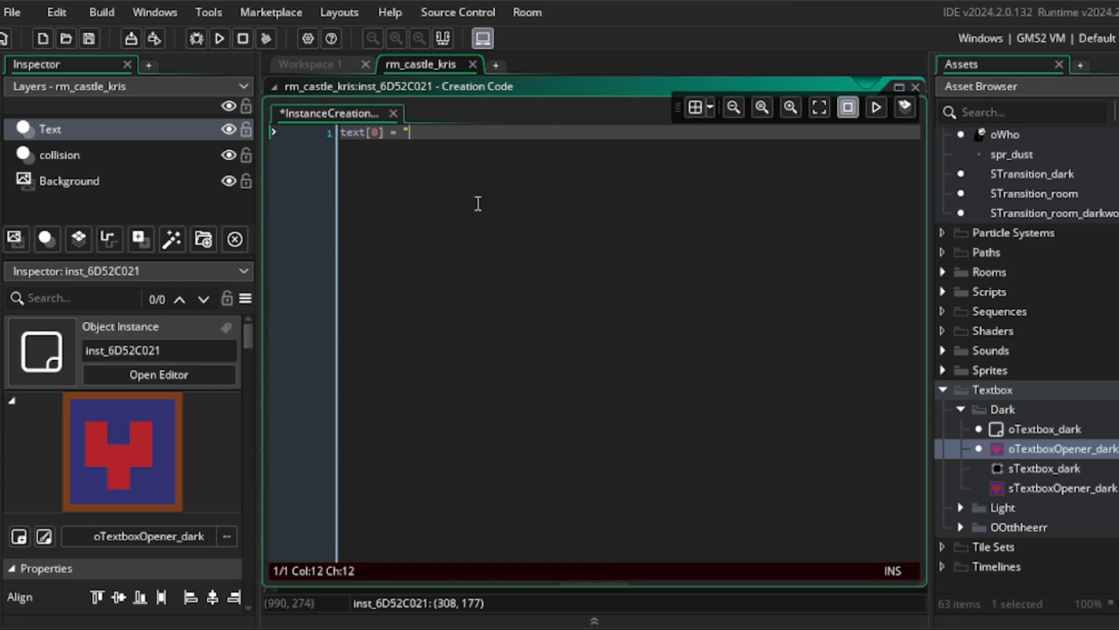
pyautogui.write('That is the manu')
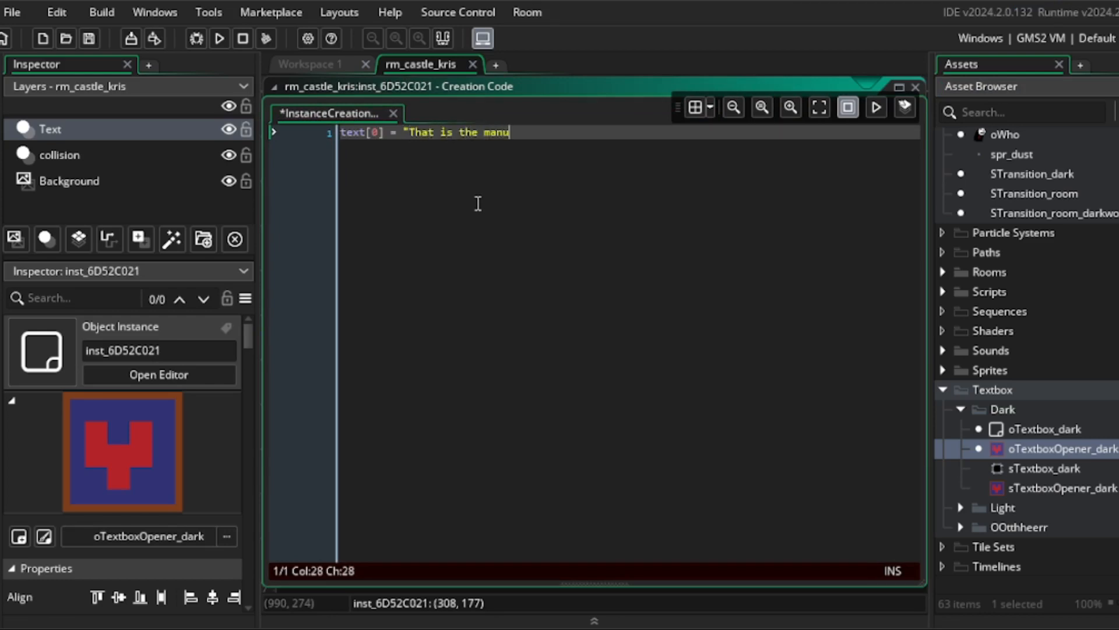
pyautogui.write('al i made for you')
pyautogui.write('text[1] = "wait h')
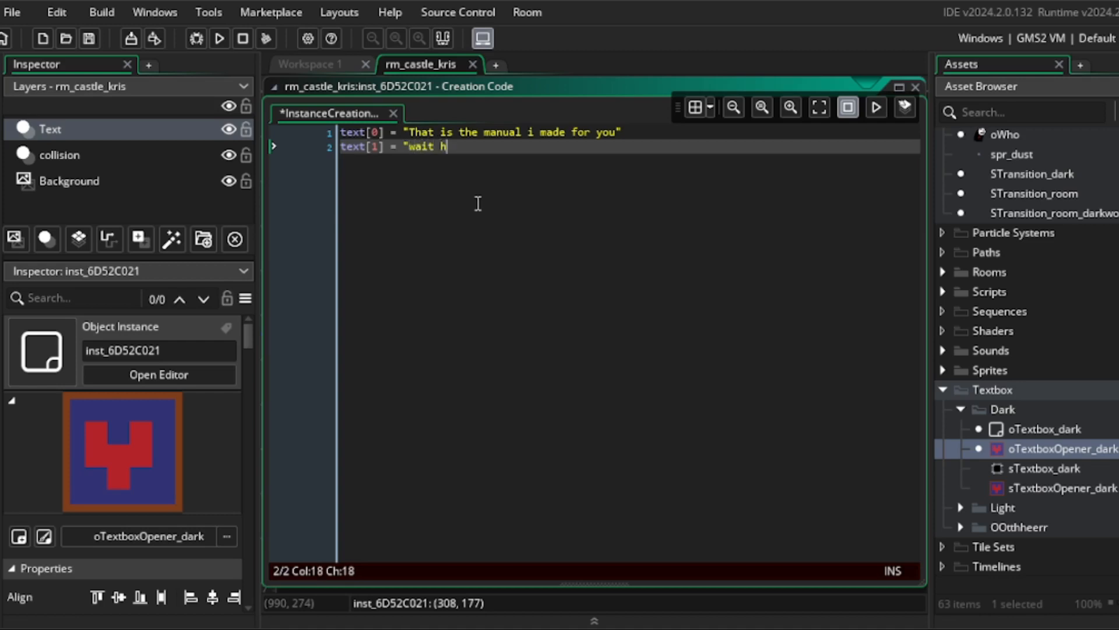
pyautogui.write(', where is it?')
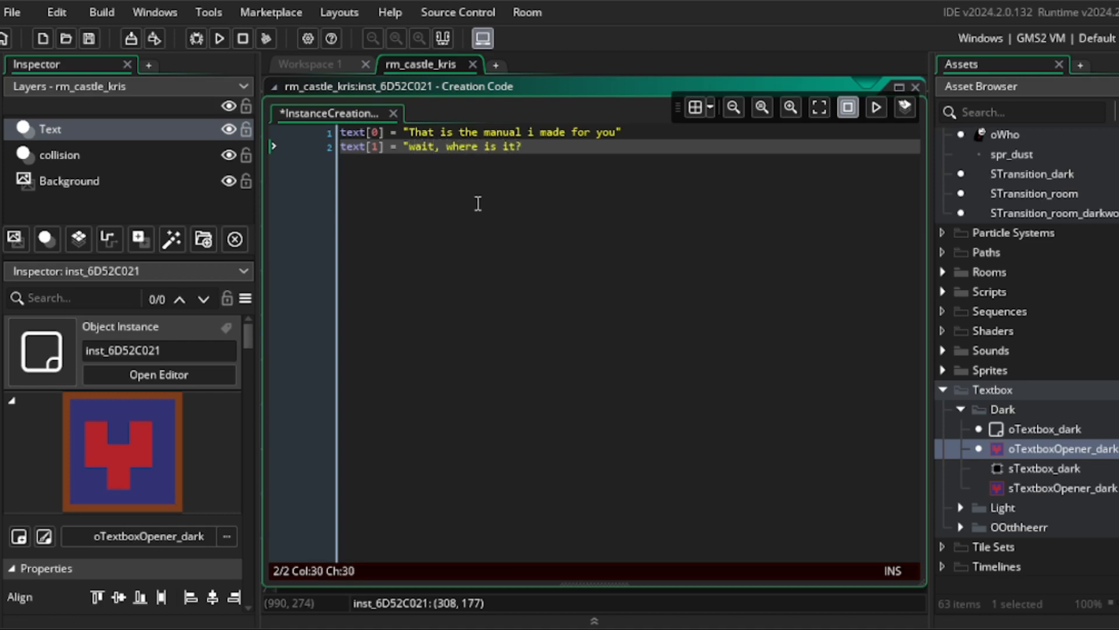
pyautogui.write('txtb_sound = snd_txtral;')
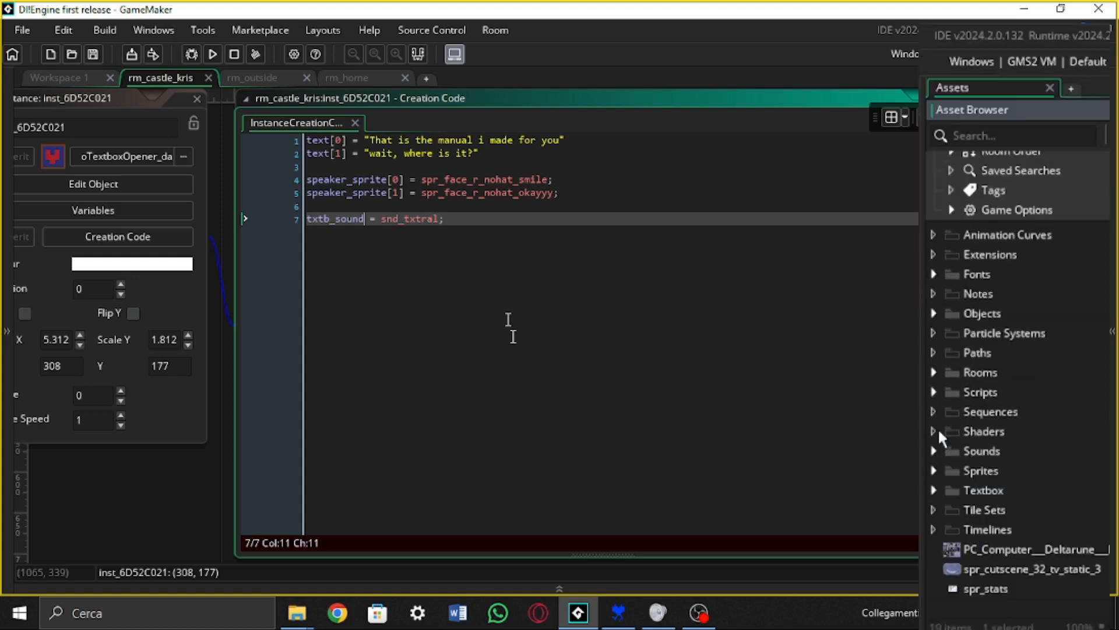
pyautogui.moveTo(935, 471)
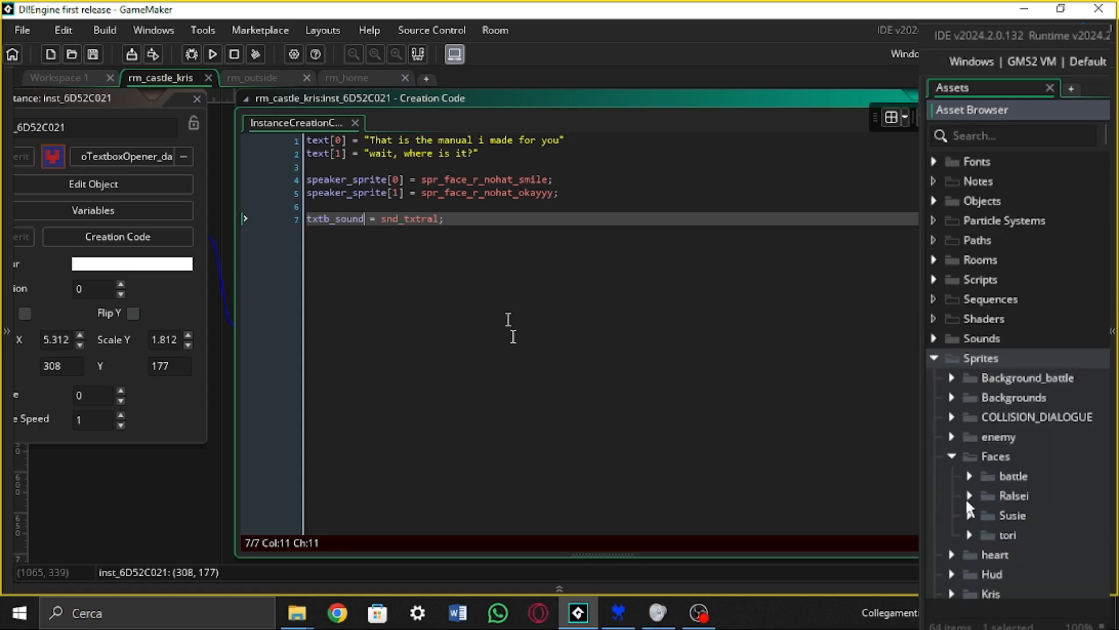
# Expand Sprites > Faces > Ralsei > no hat to view his face sprites
pyautogui.click(970, 495)
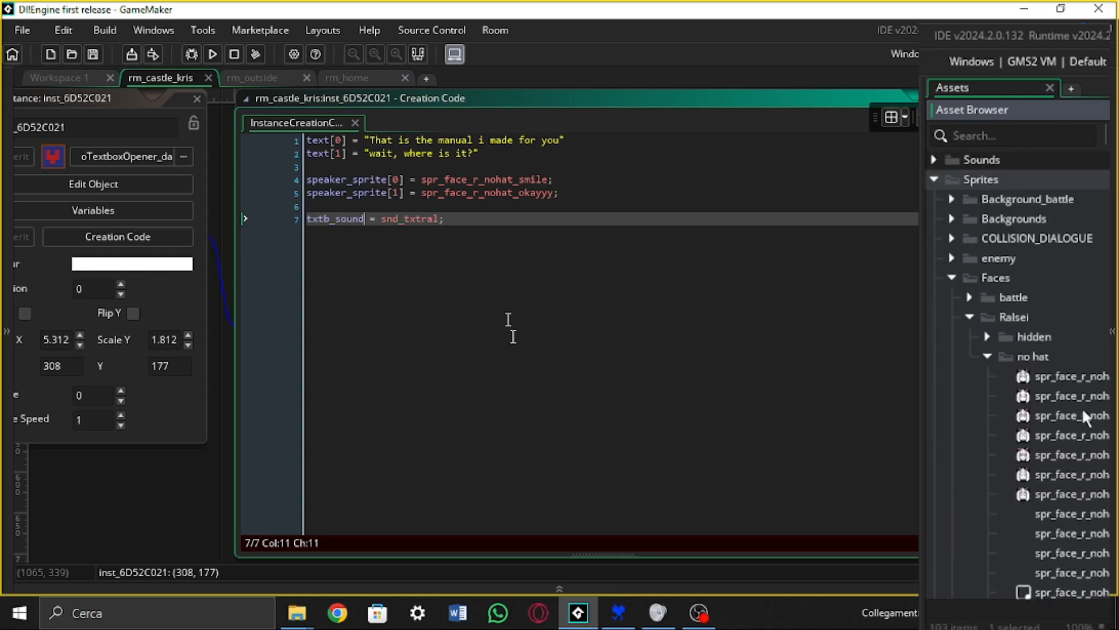
pyautogui.scroll(-3)
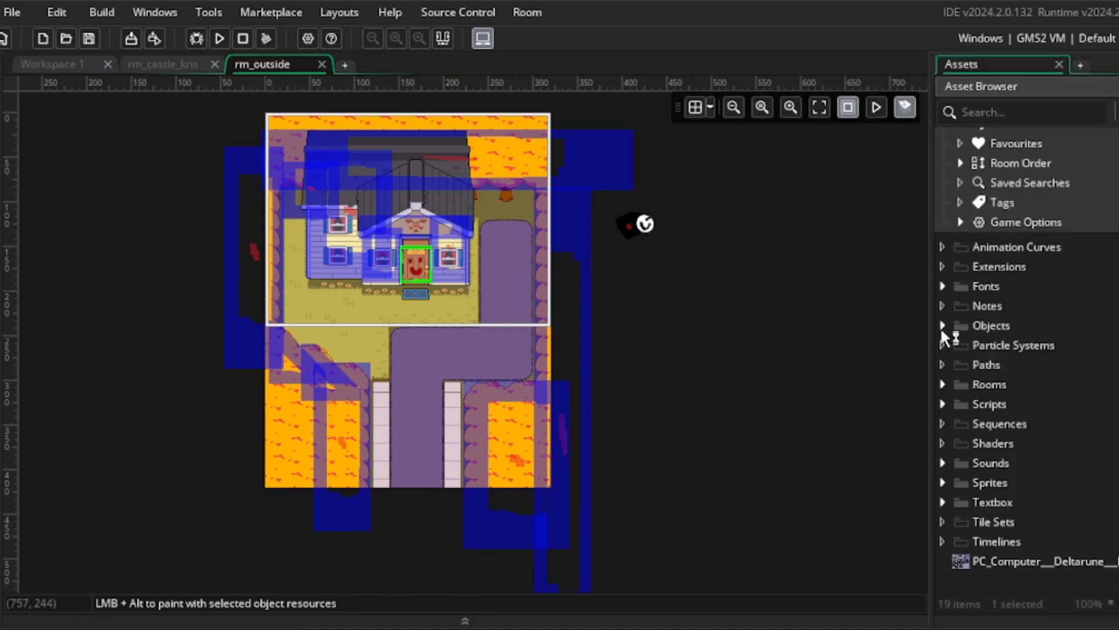
# Place an oWarp instance from Objects > COLLISION at the bottom of rm_outside's path
pyautogui.click(943, 324)
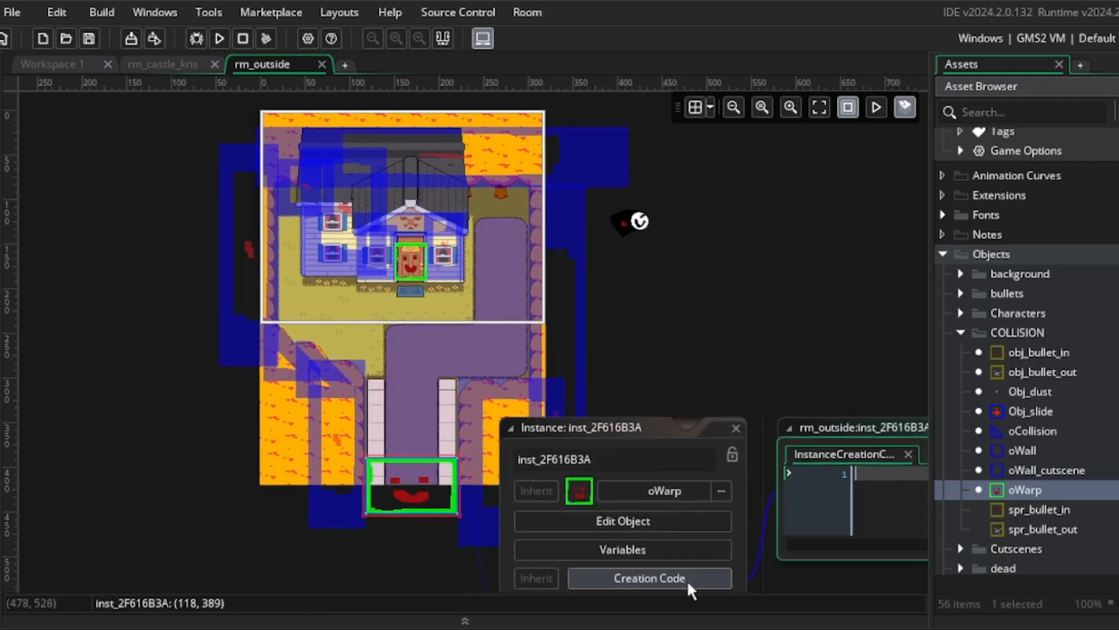
# Start the warp's creation code with target_x, target_y and target_room lines, checking rm_castle_kris coordinates
pyautogui.click(648, 577)
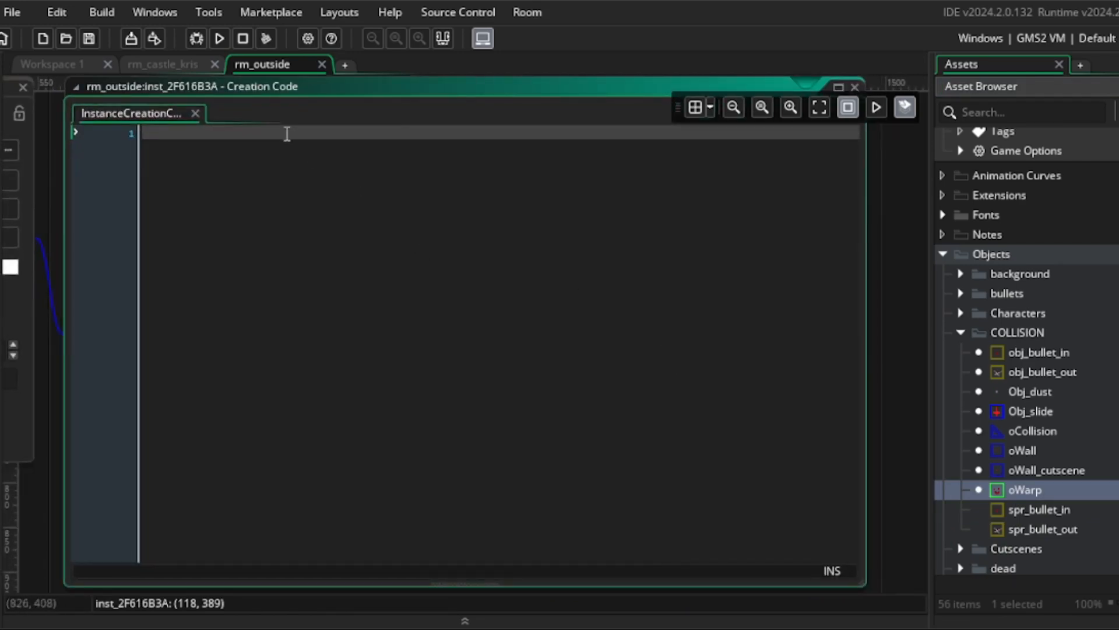
pyautogui.write('target_x =')
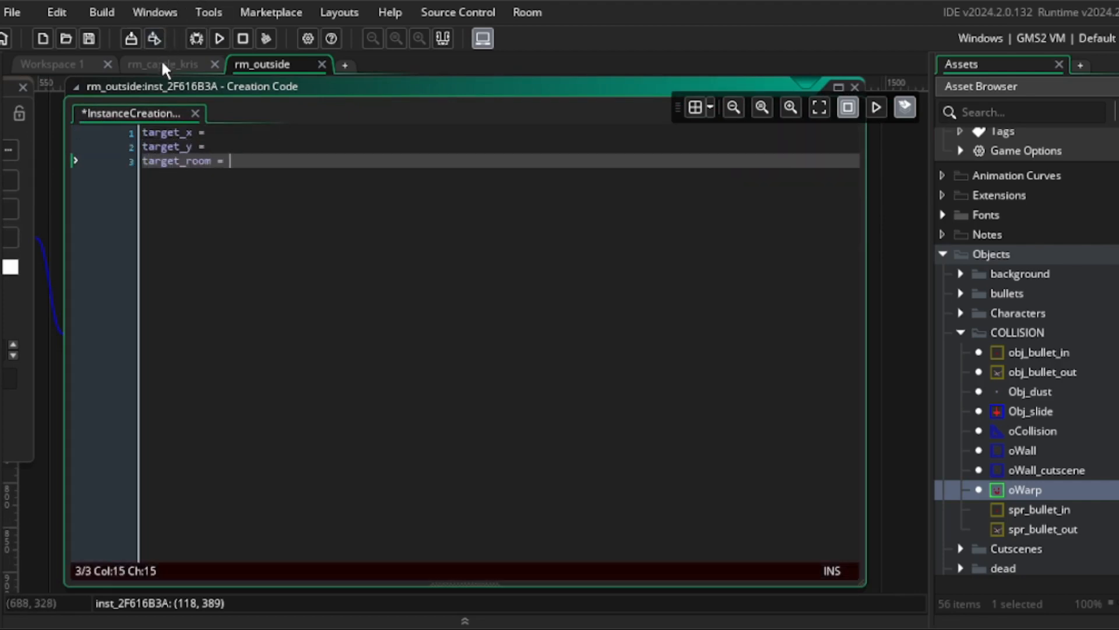
pyautogui.click(165, 64)
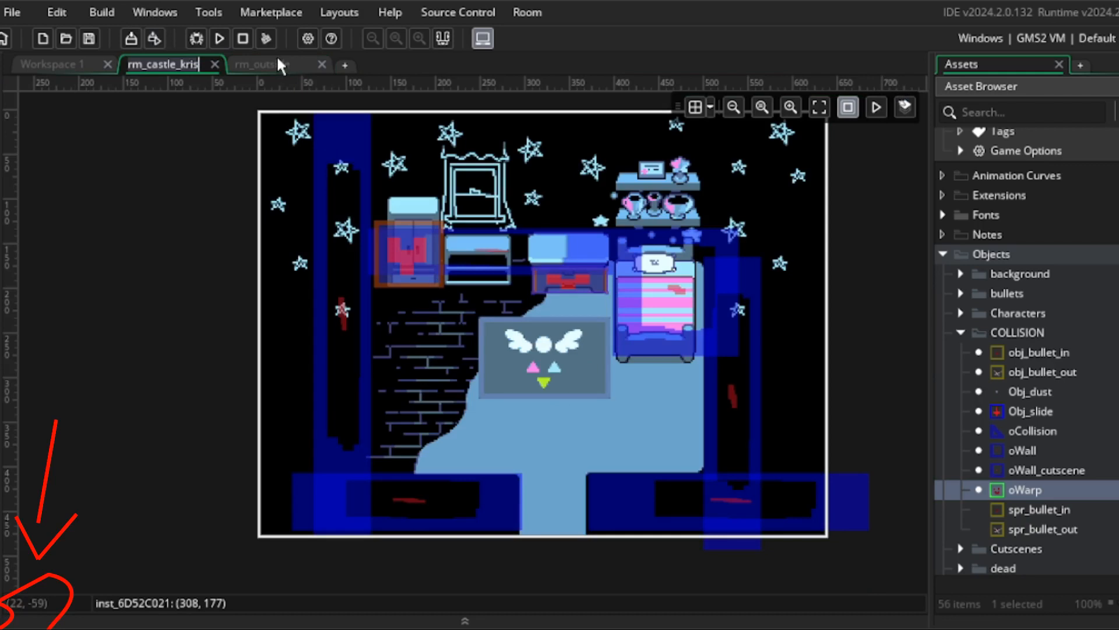
pyautogui.click(261, 64)
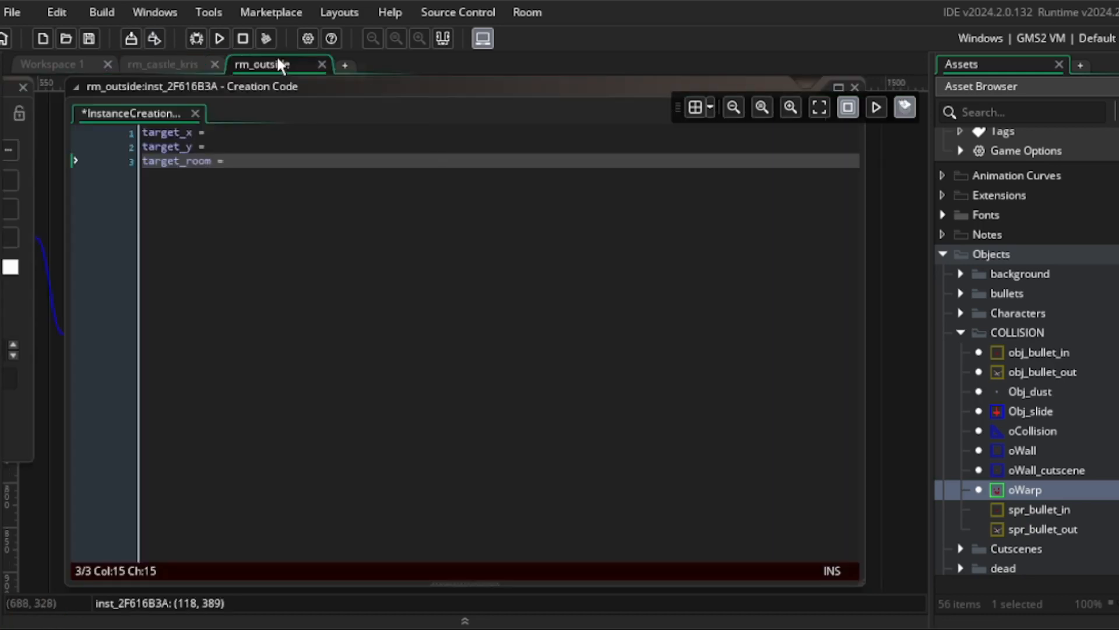
pyautogui.moveTo(385, 203)
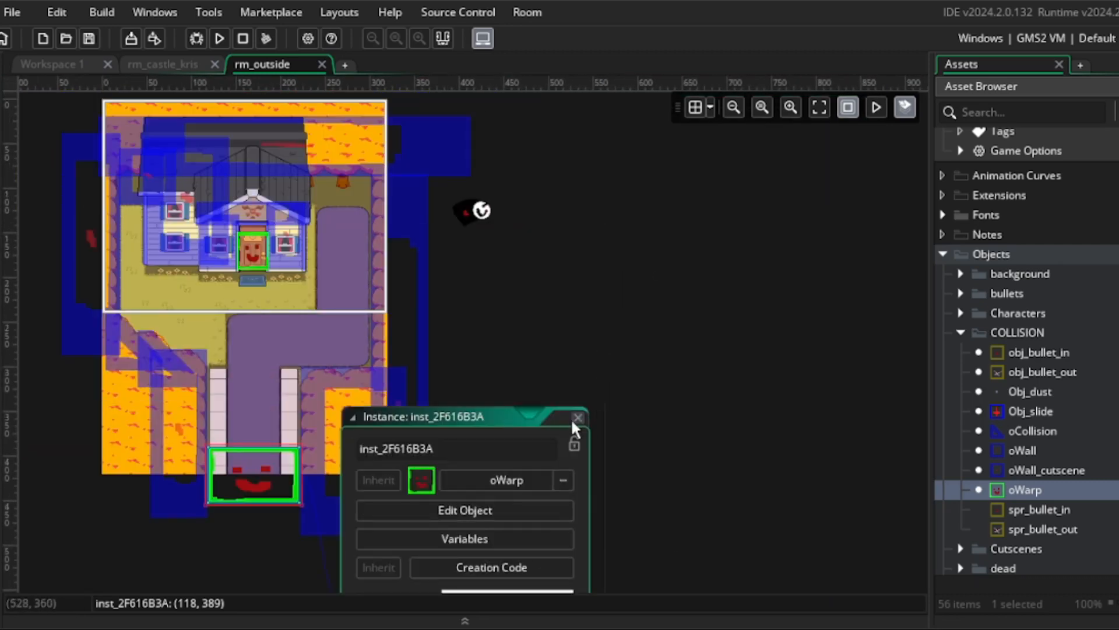
# Close the warp instance properties and expand Viewport 0 in rm_castle_kris, showing the 640 by 480 camera and viewport
pyautogui.click(162, 64)
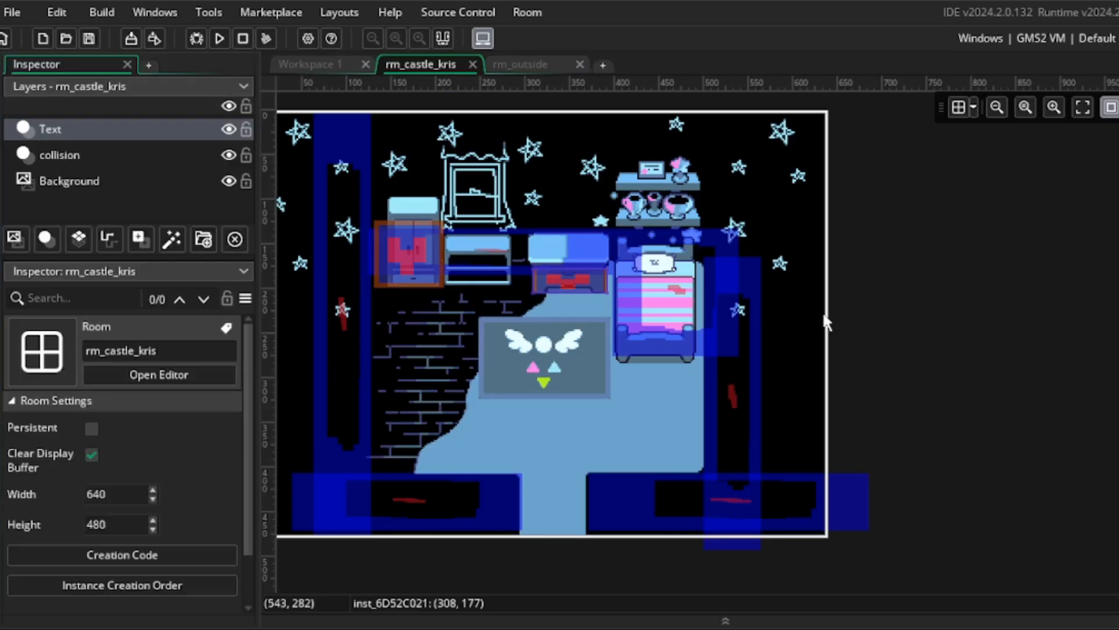
pyautogui.moveTo(162, 477)
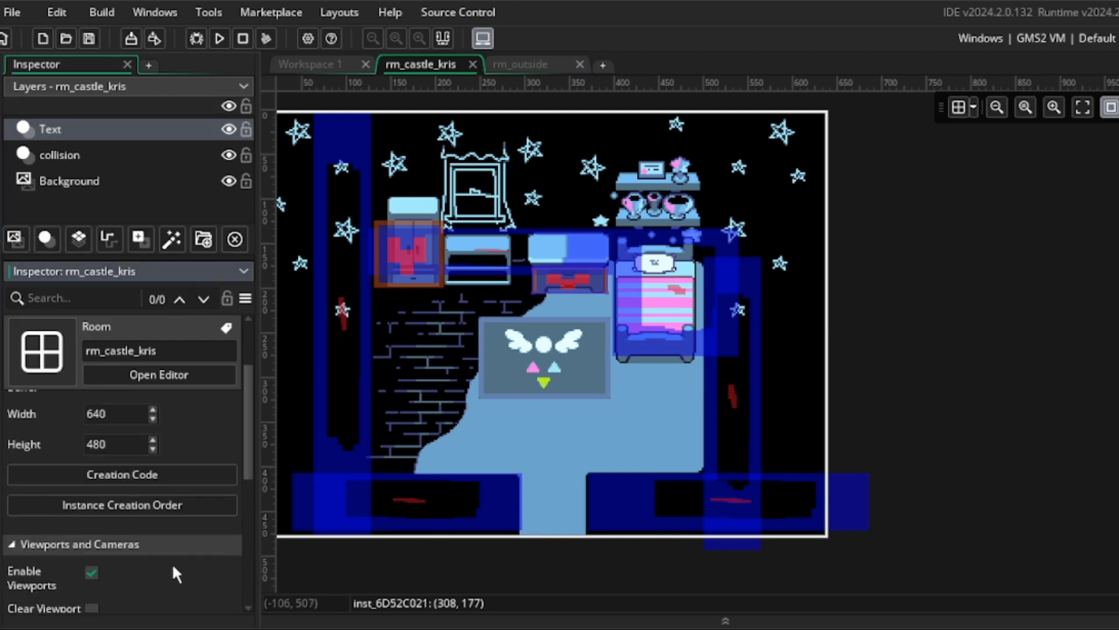
pyautogui.scroll(-3)
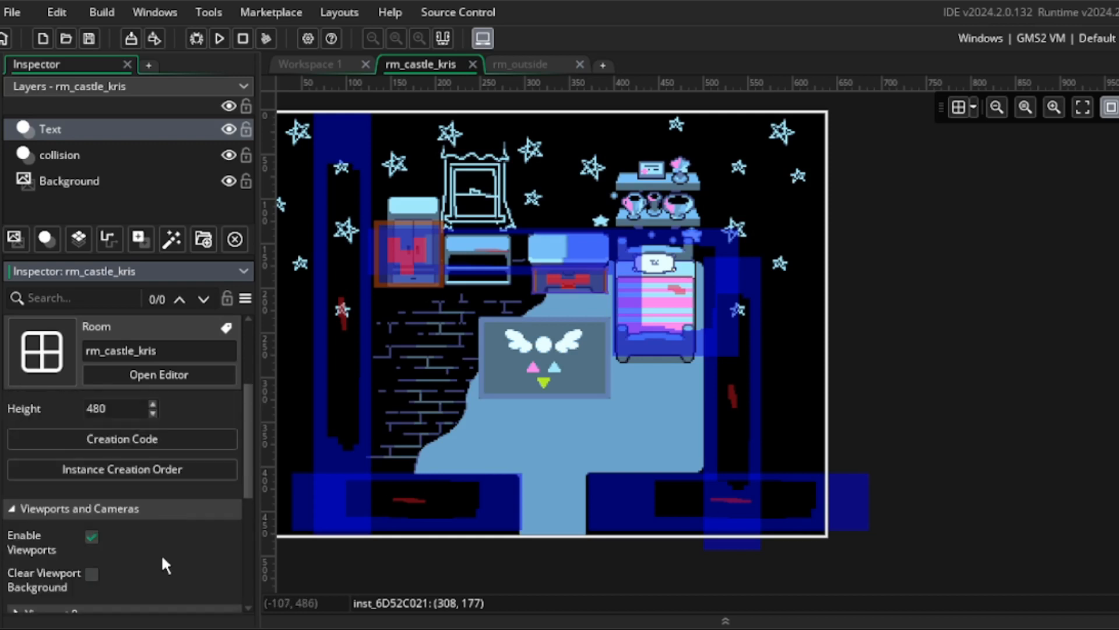
pyautogui.scroll(-3)
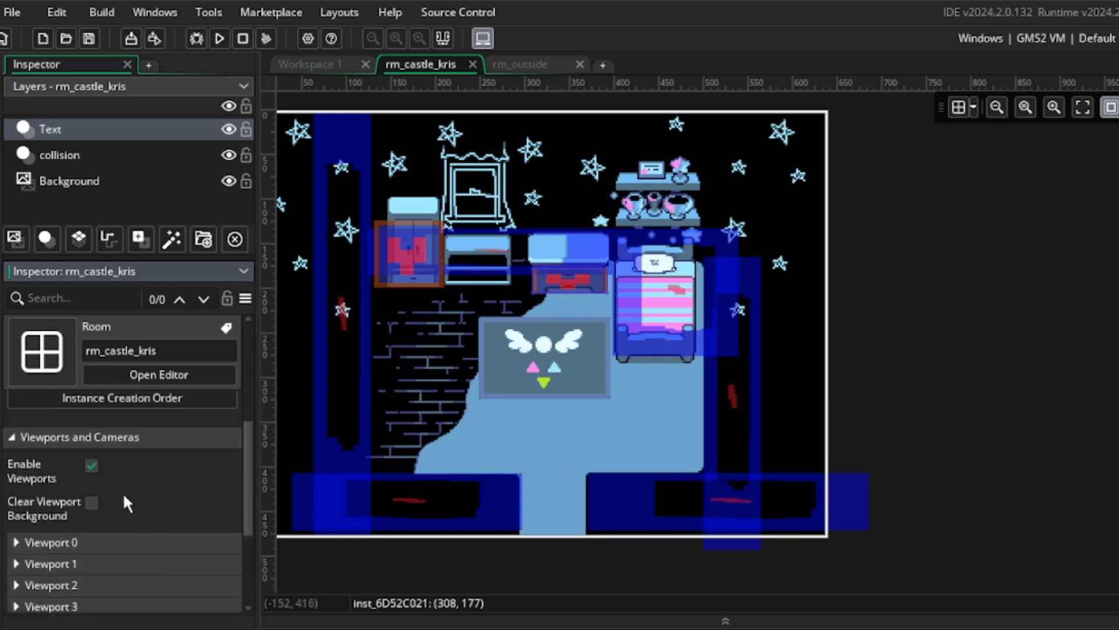
pyautogui.click(51, 541)
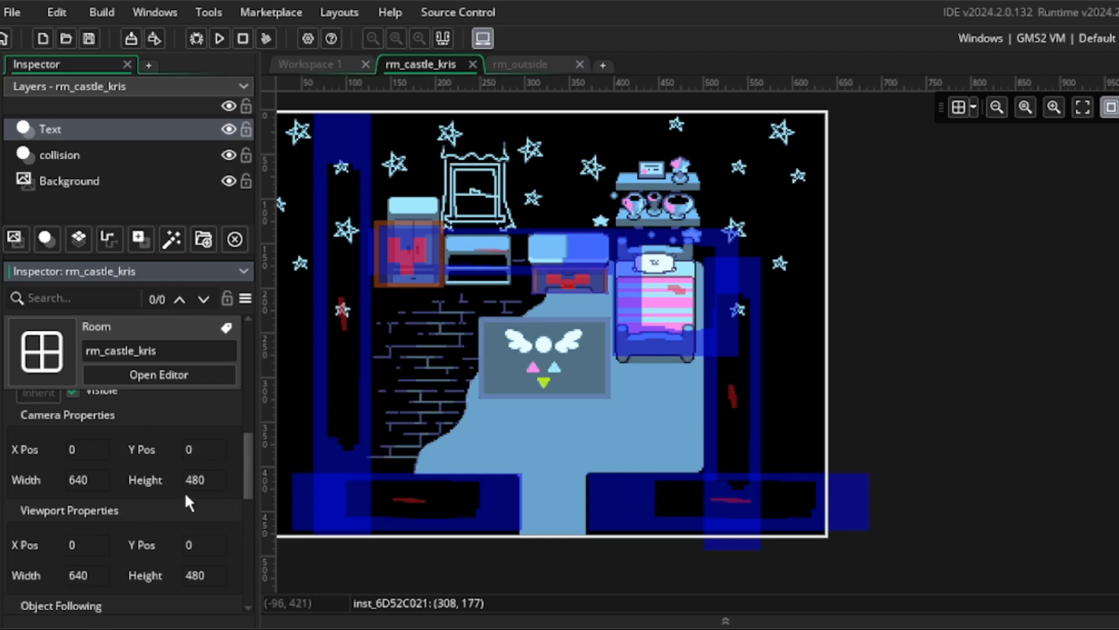
pyautogui.click(521, 64)
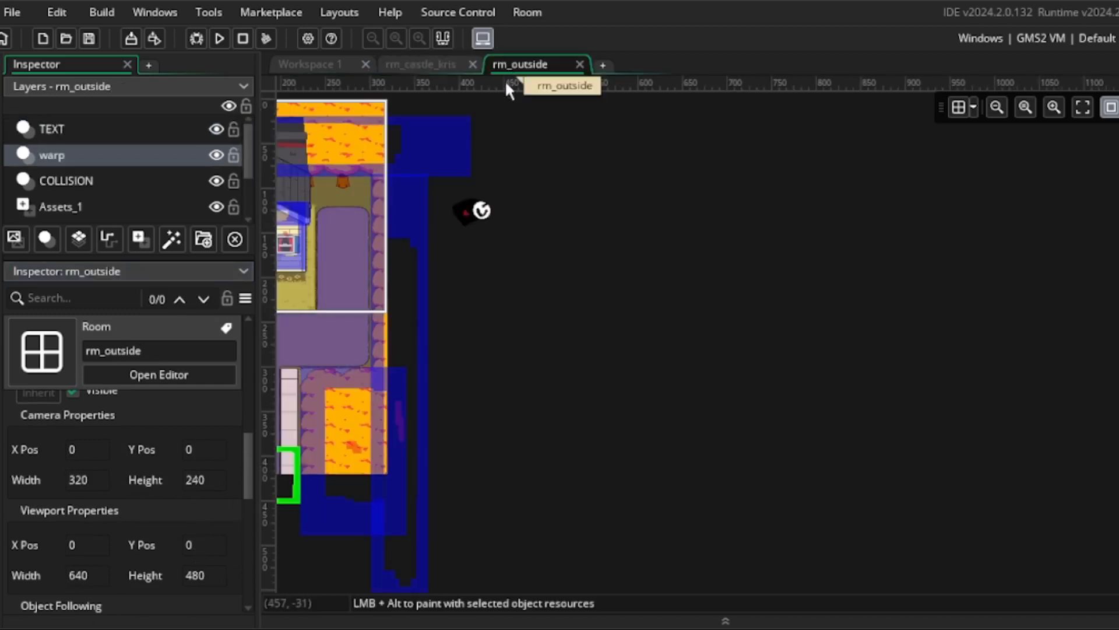
pyautogui.moveTo(460, 460)
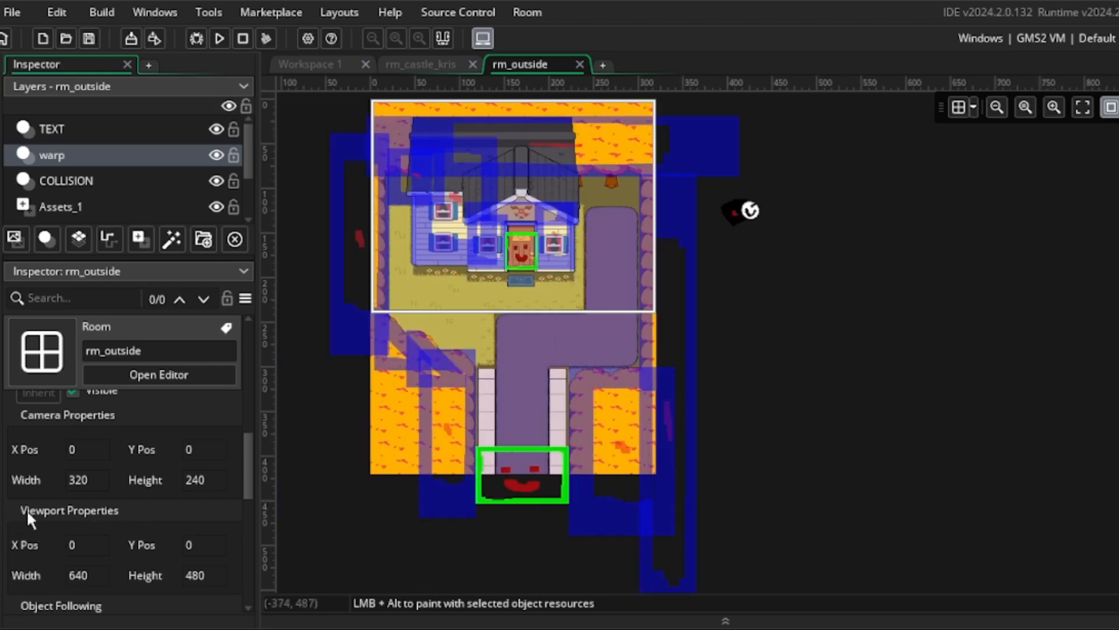
pyautogui.moveTo(120, 581)
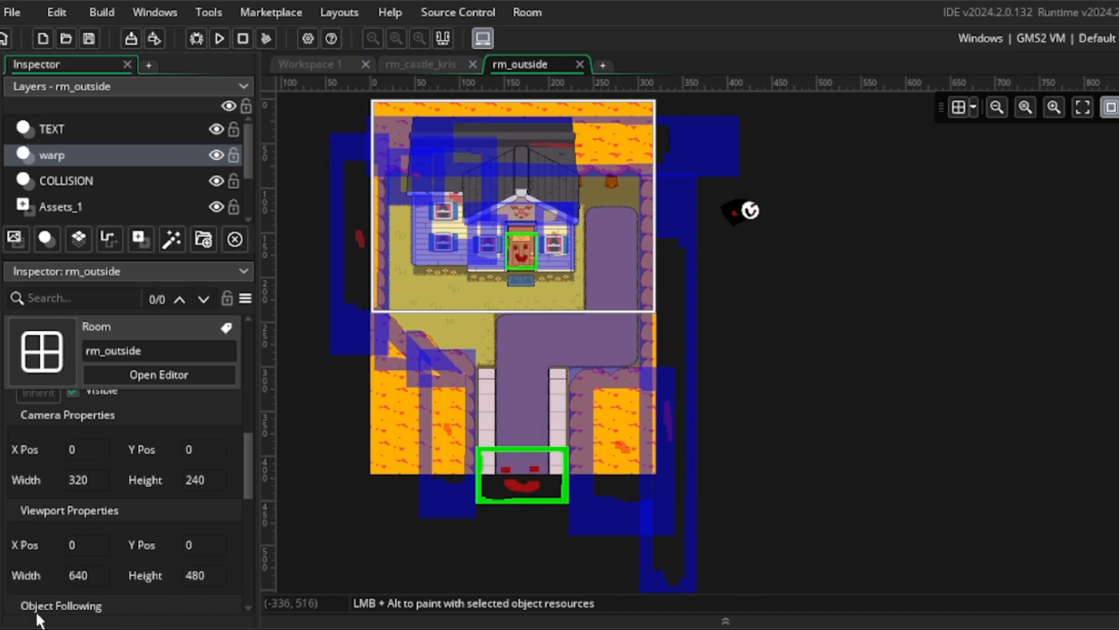
pyautogui.click(421, 64)
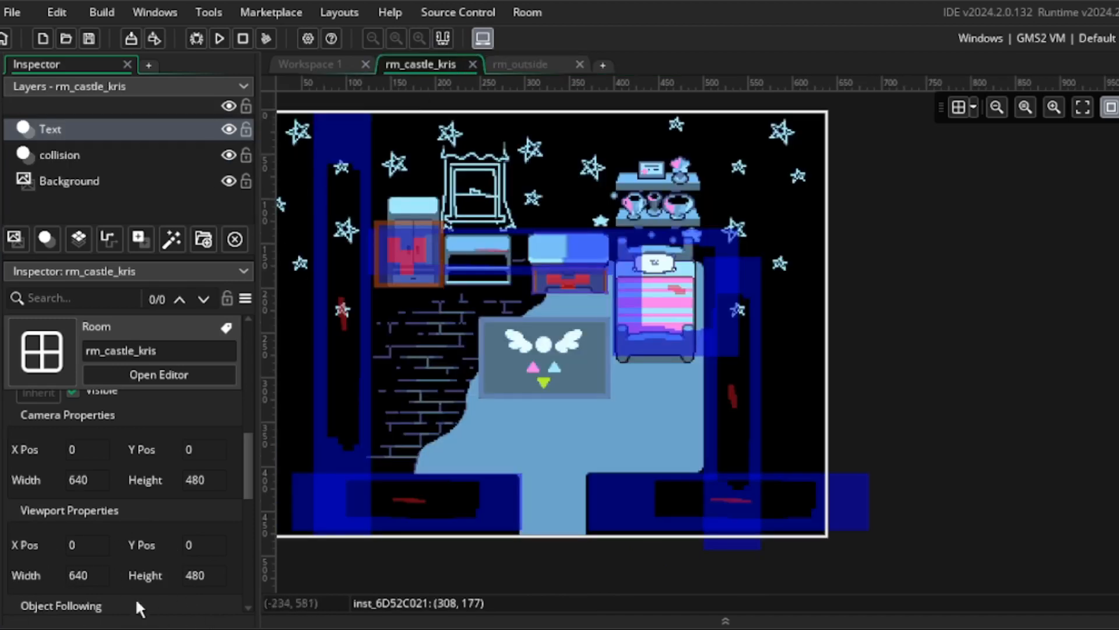
pyautogui.moveTo(242, 560)
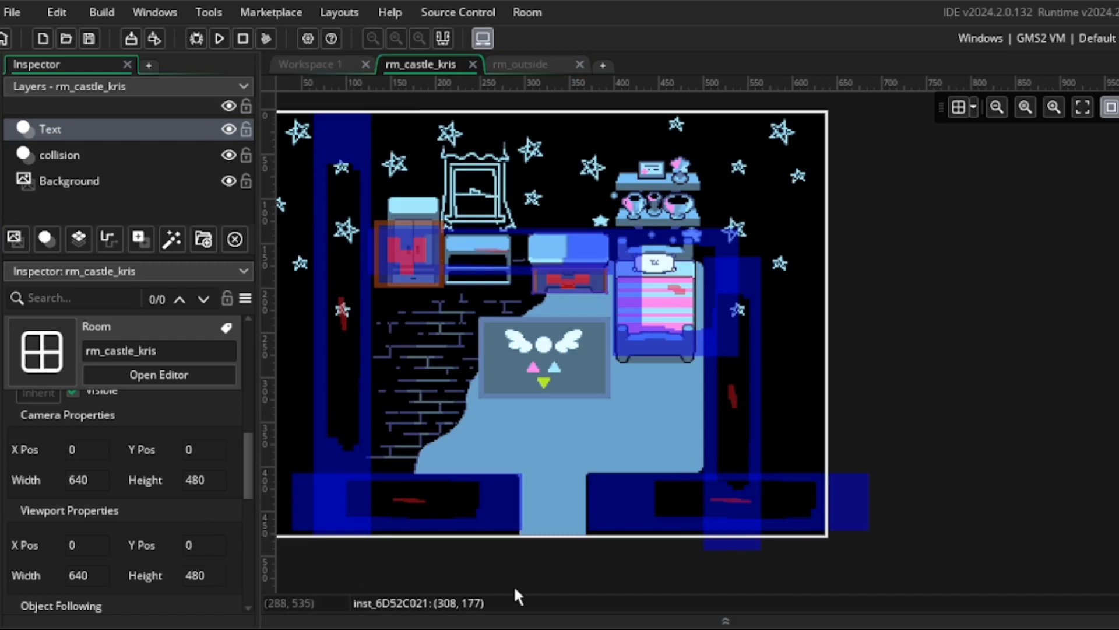
pyautogui.moveTo(178, 544)
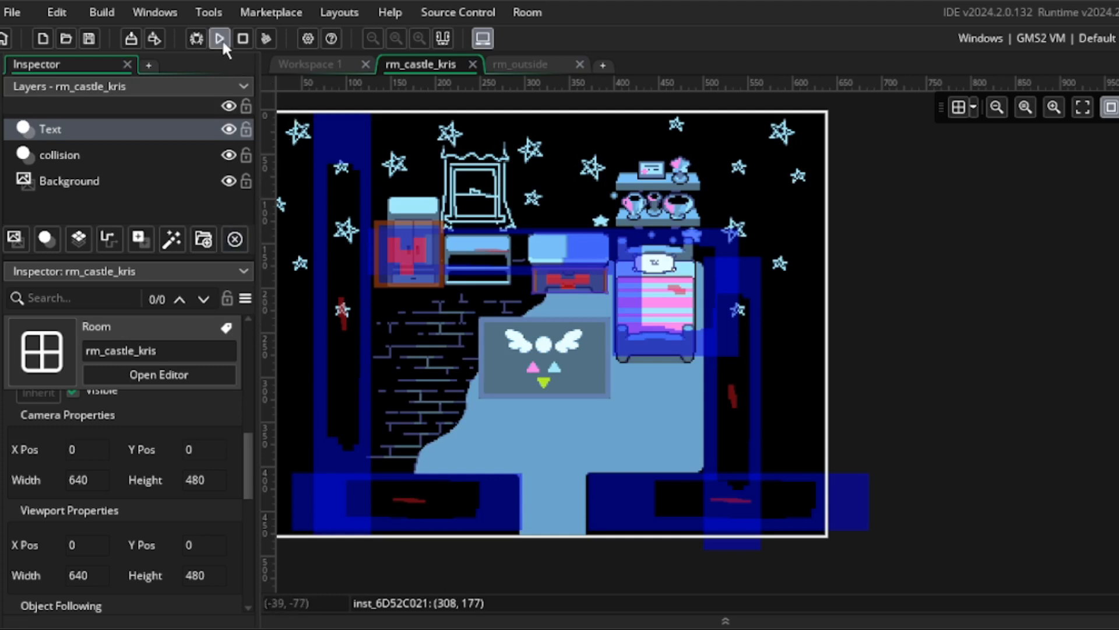
# Run the game from the toolbar (F5) to build and test the rooms
pyautogui.click(219, 38)
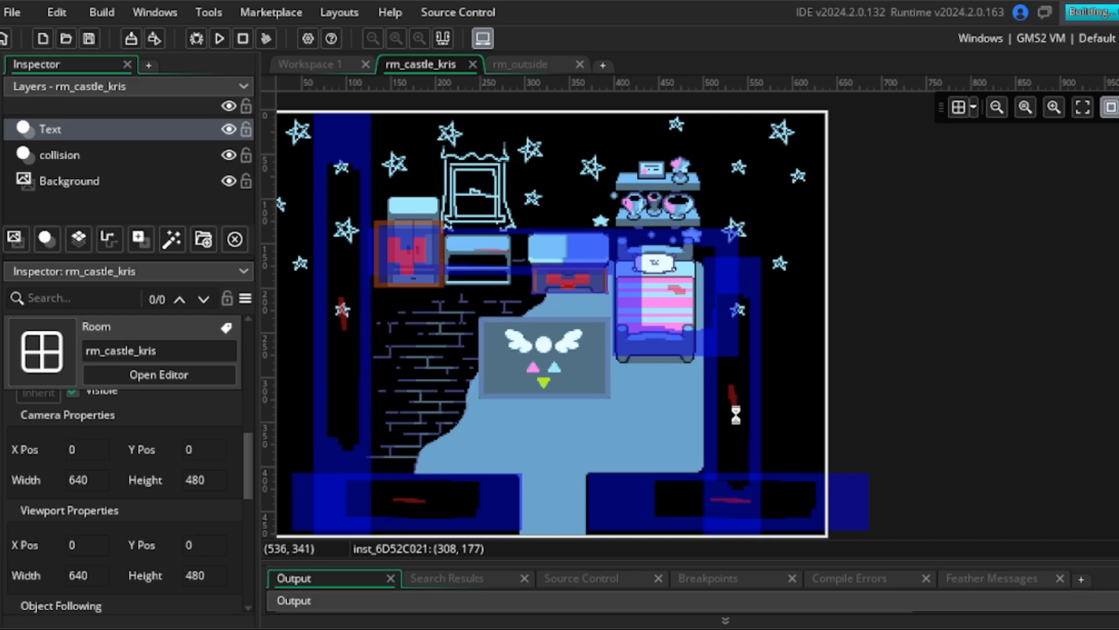
pyautogui.click(219, 38)
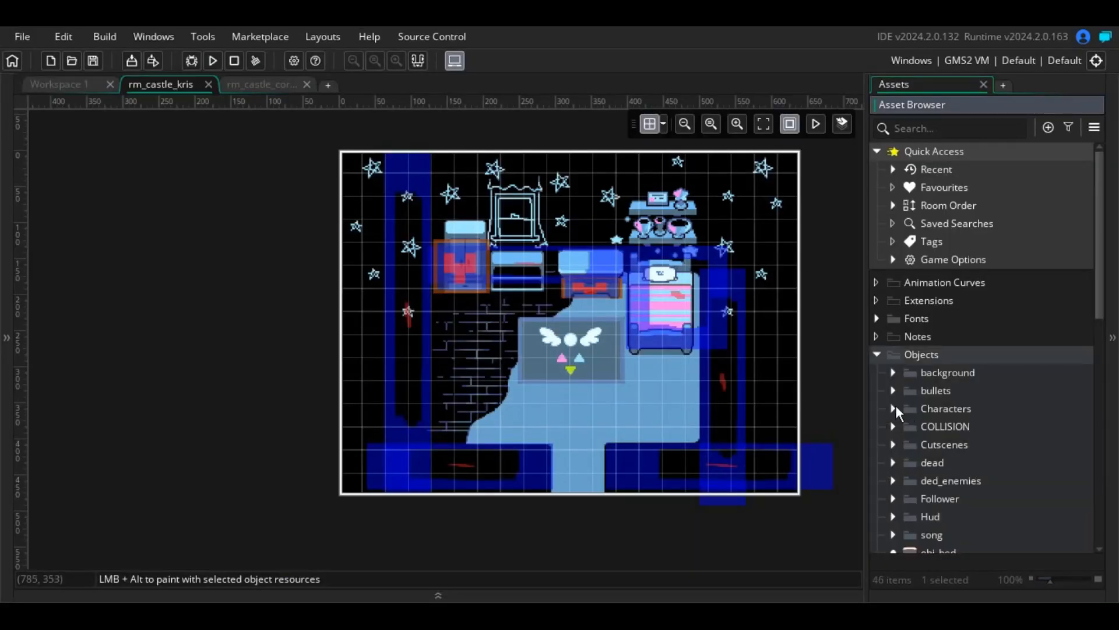
# Expand the Characters object group and select obj_mainchara
pyautogui.click(893, 409)
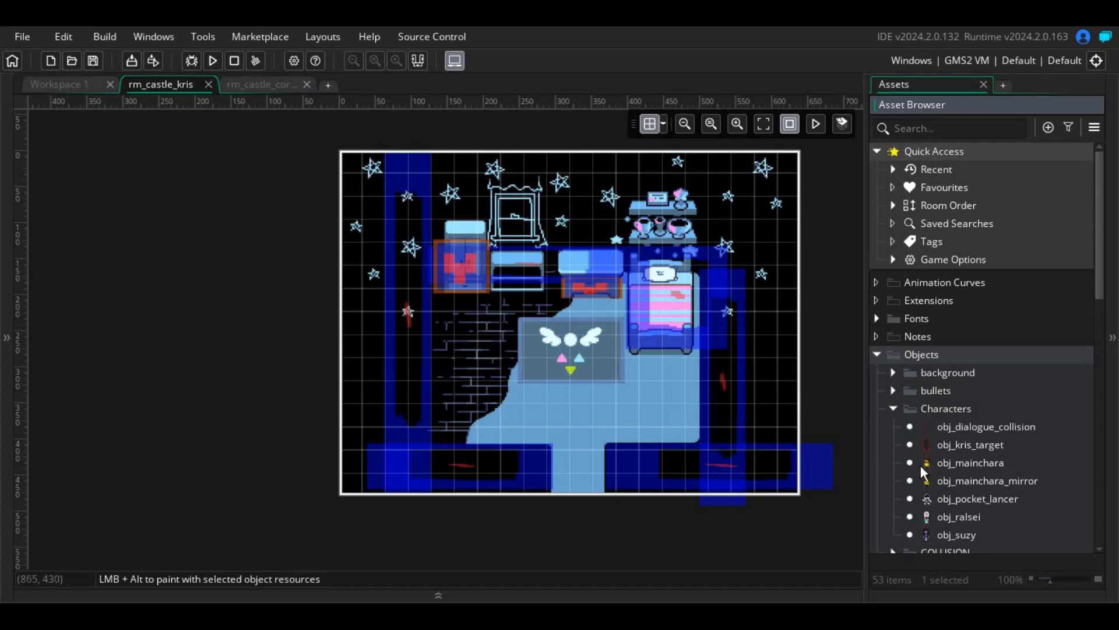
pyautogui.click(971, 462)
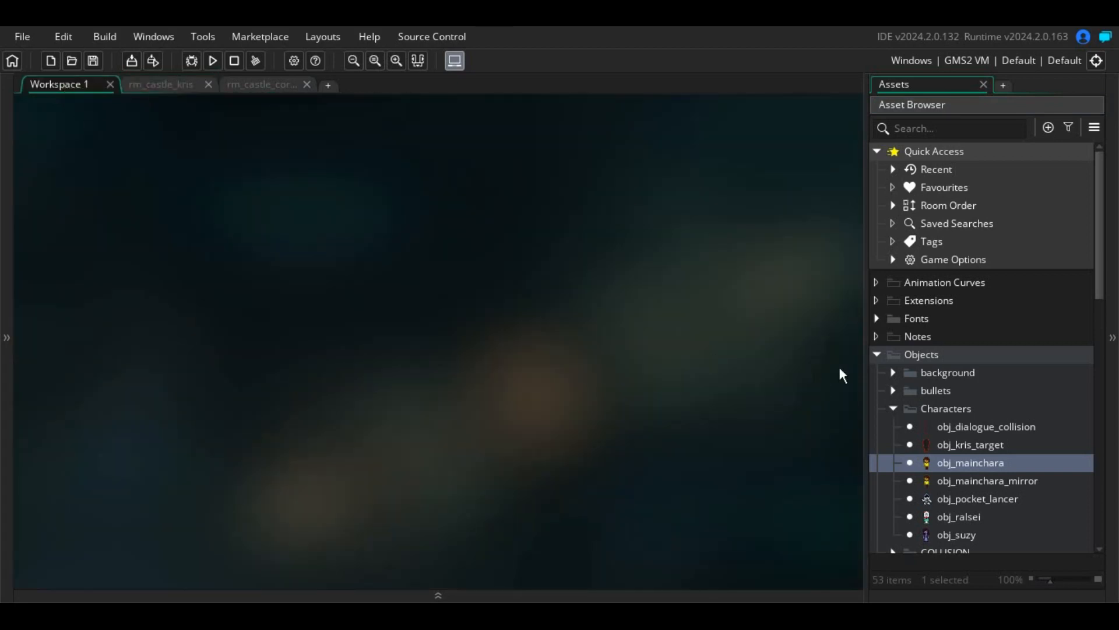
pyautogui.moveTo(885, 367)
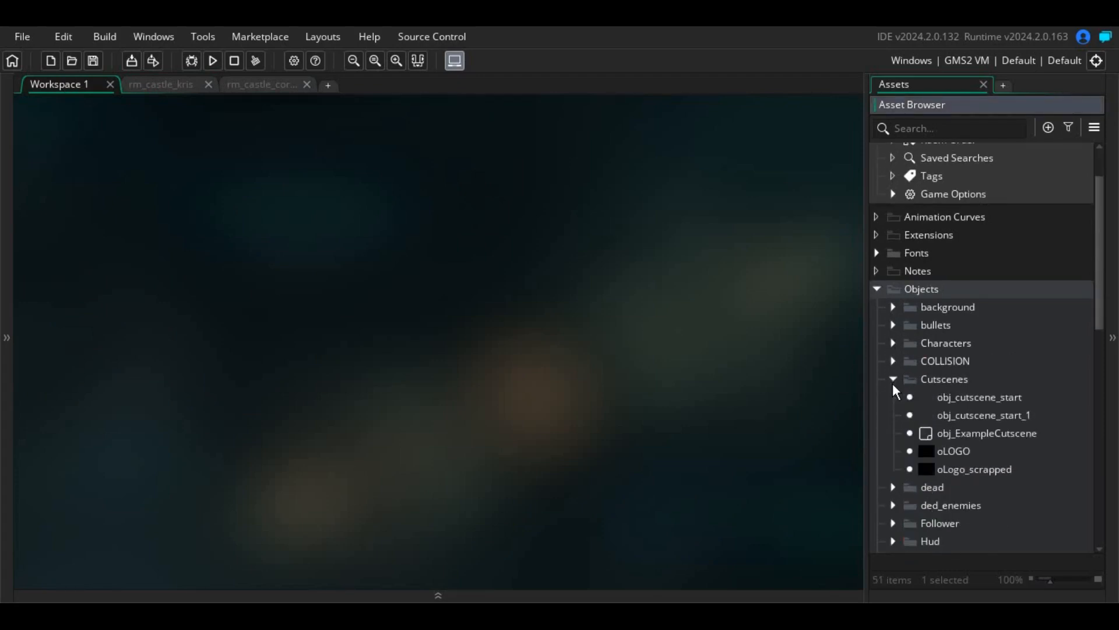
# Open obj_cutscene_start from the Cutscenes group to view its Create and Step events
pyautogui.doubleClick(980, 397)
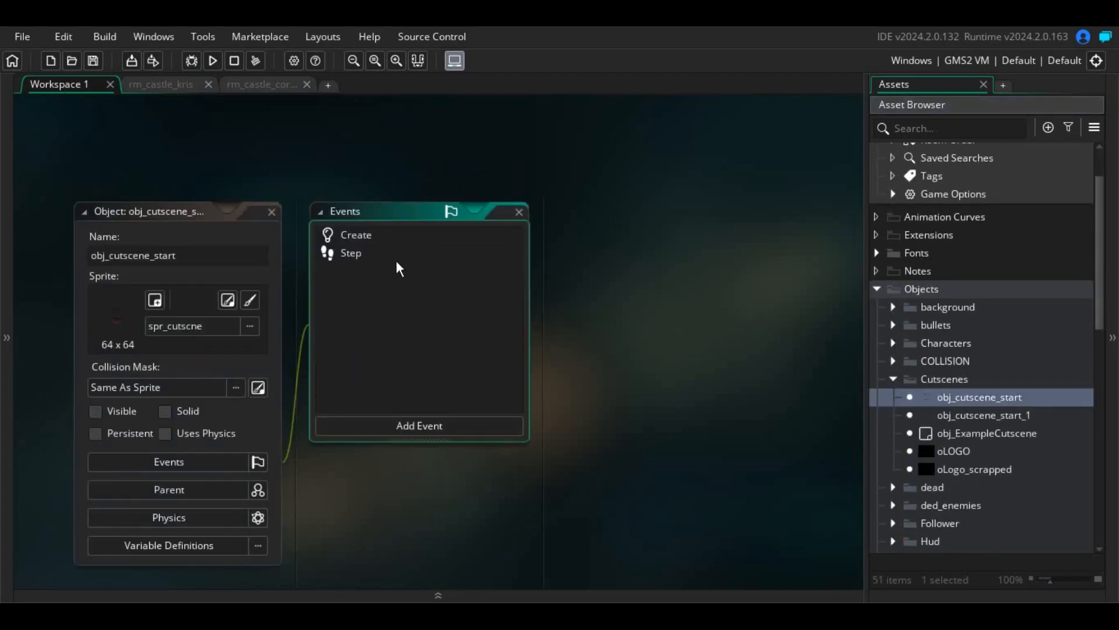